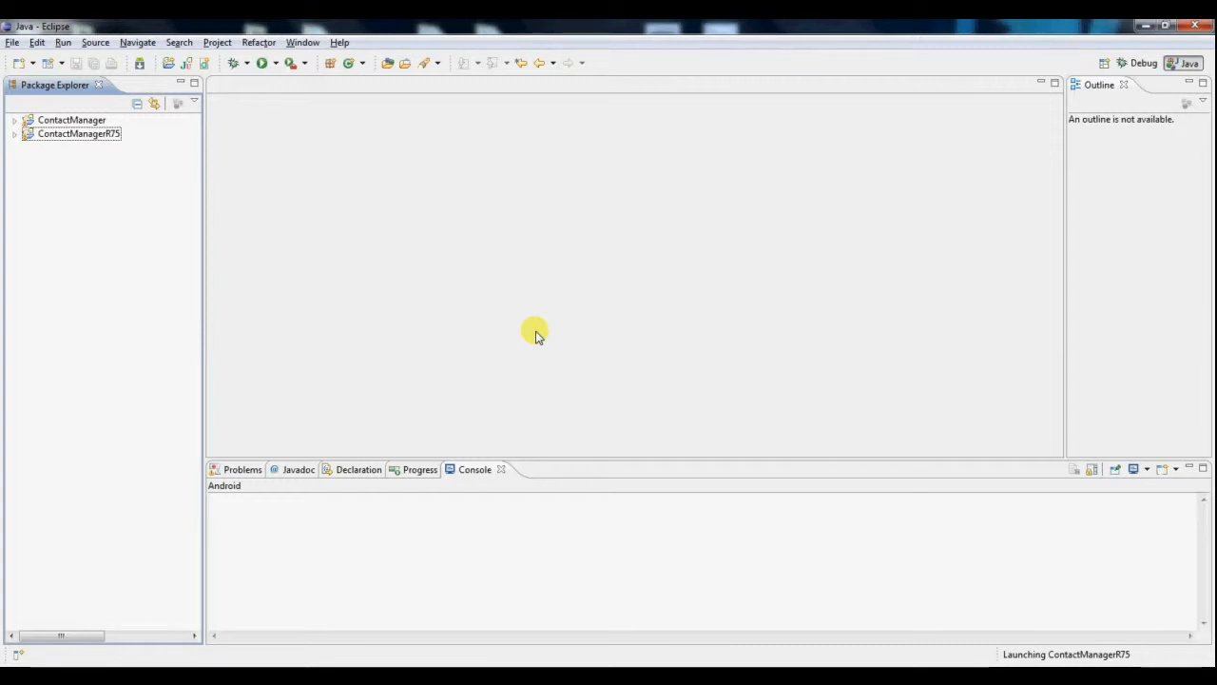
pyautogui.moveTo(528, 326)
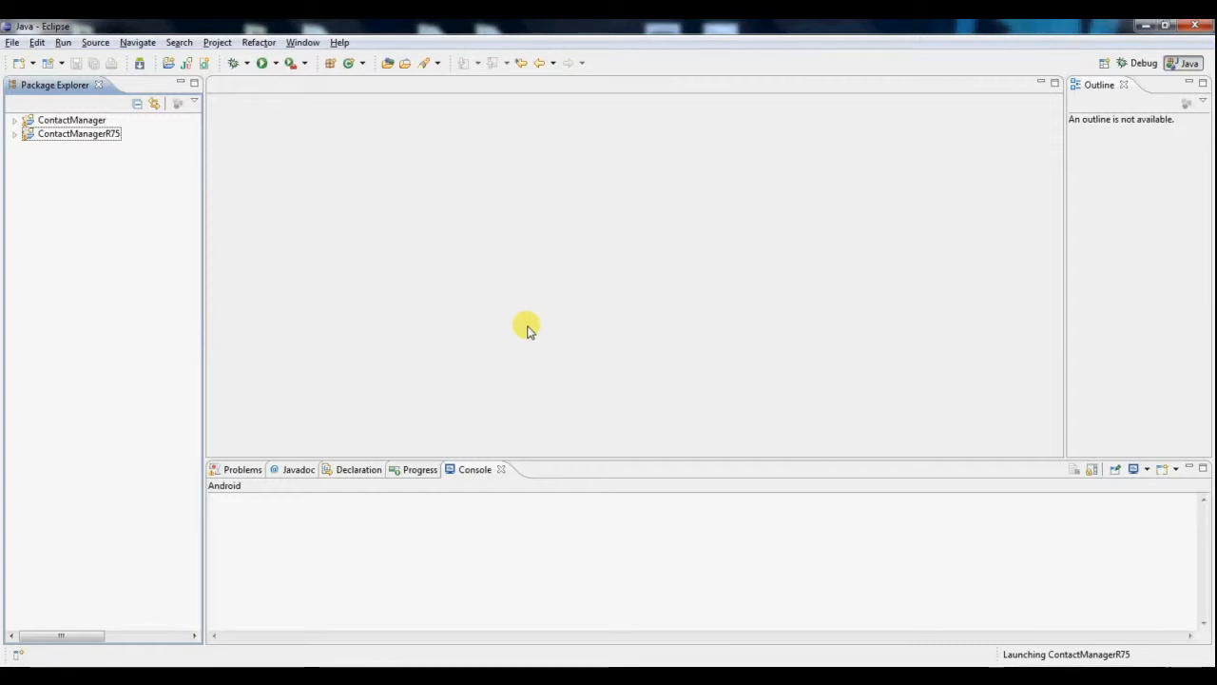
# Step: Open ContactManagerActivity.java from ContactManager > src > android.contactmanager
pyautogui.click(15, 120)
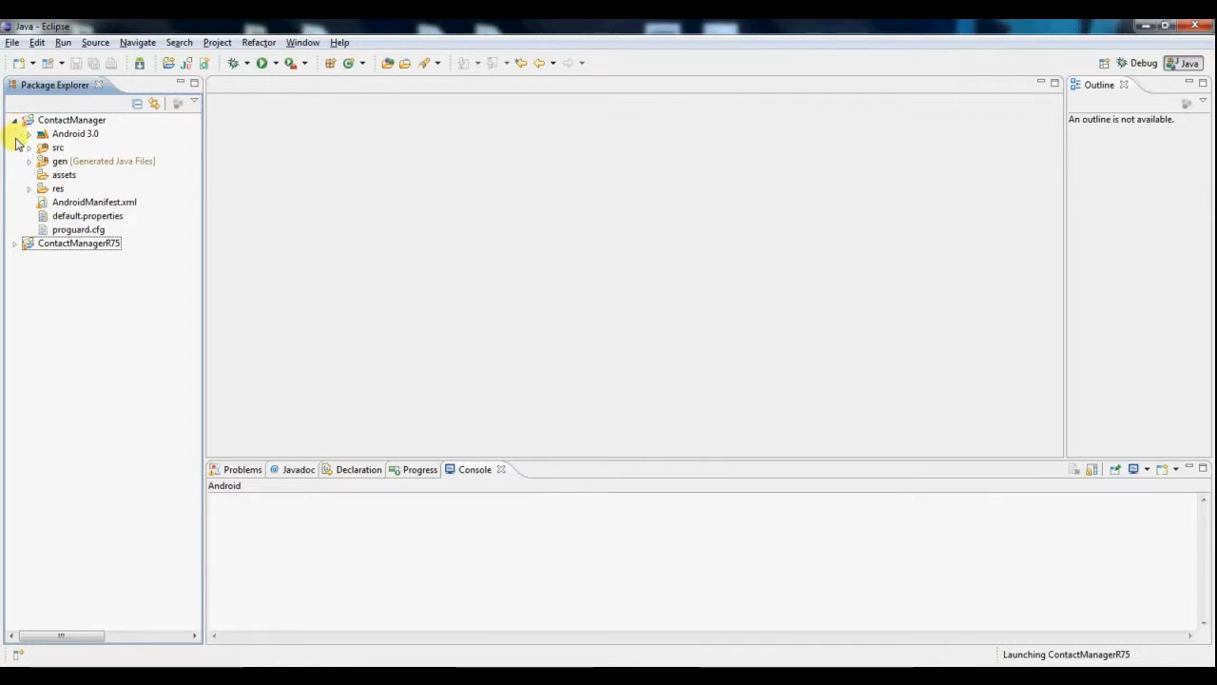
pyautogui.click(30, 149)
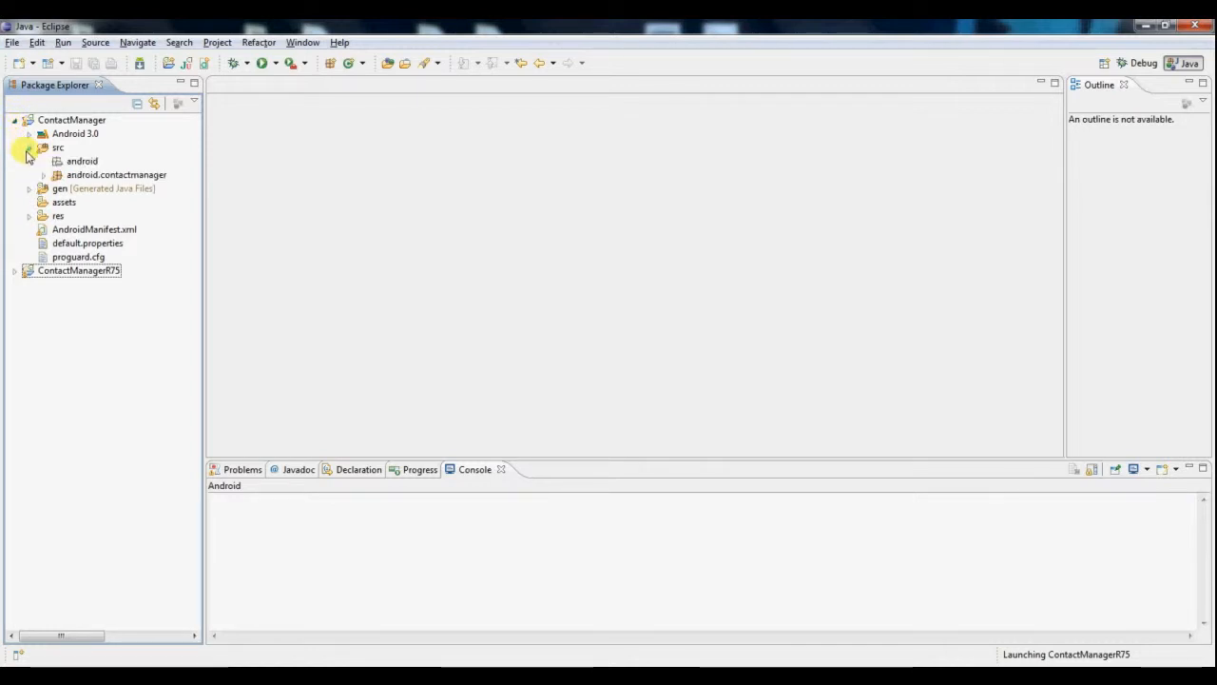
pyautogui.click(43, 175)
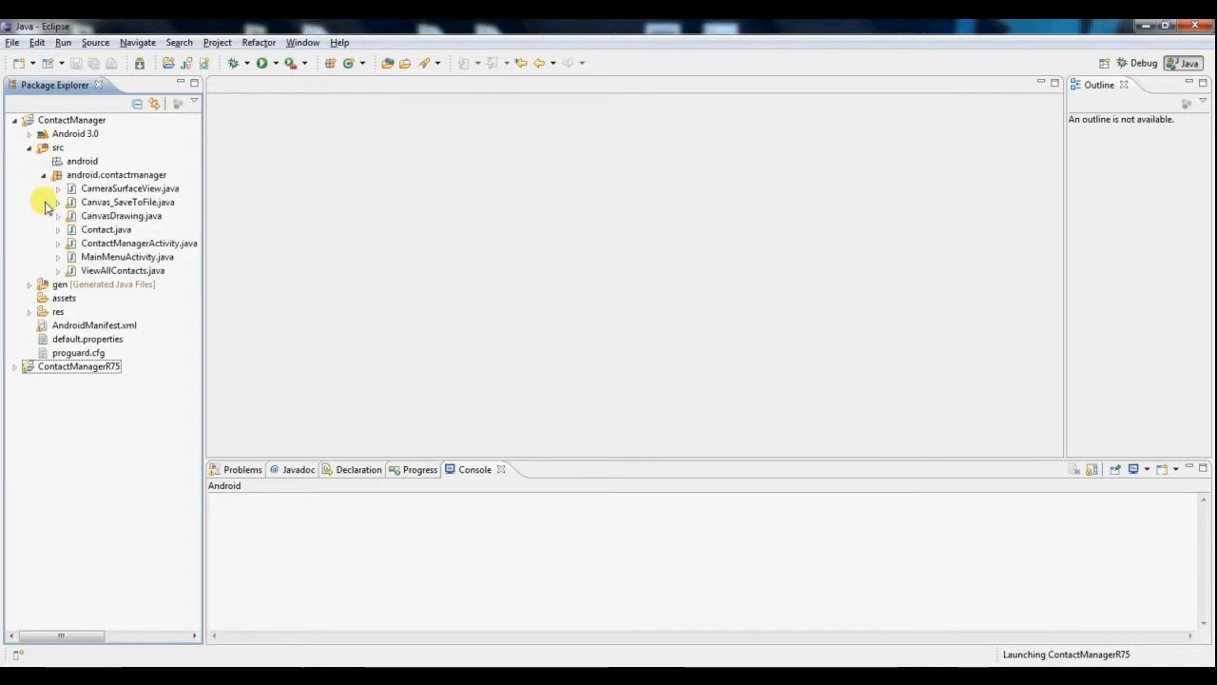
pyautogui.click(139, 244)
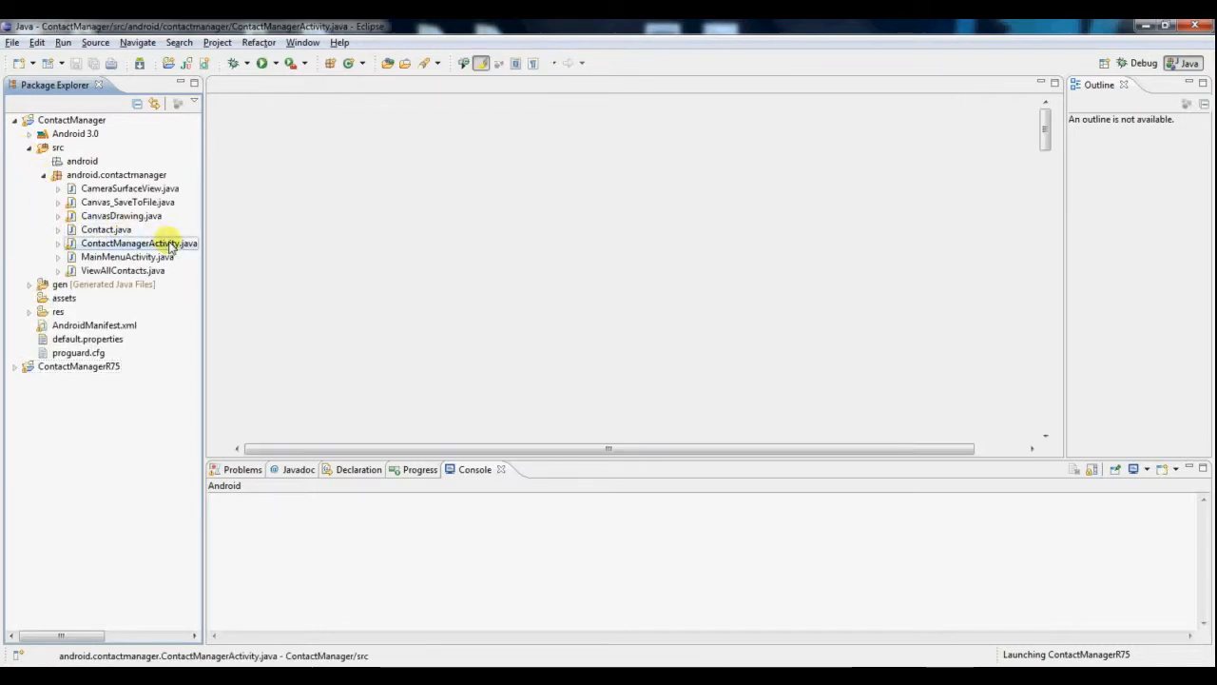
pyautogui.doubleClick(137, 243)
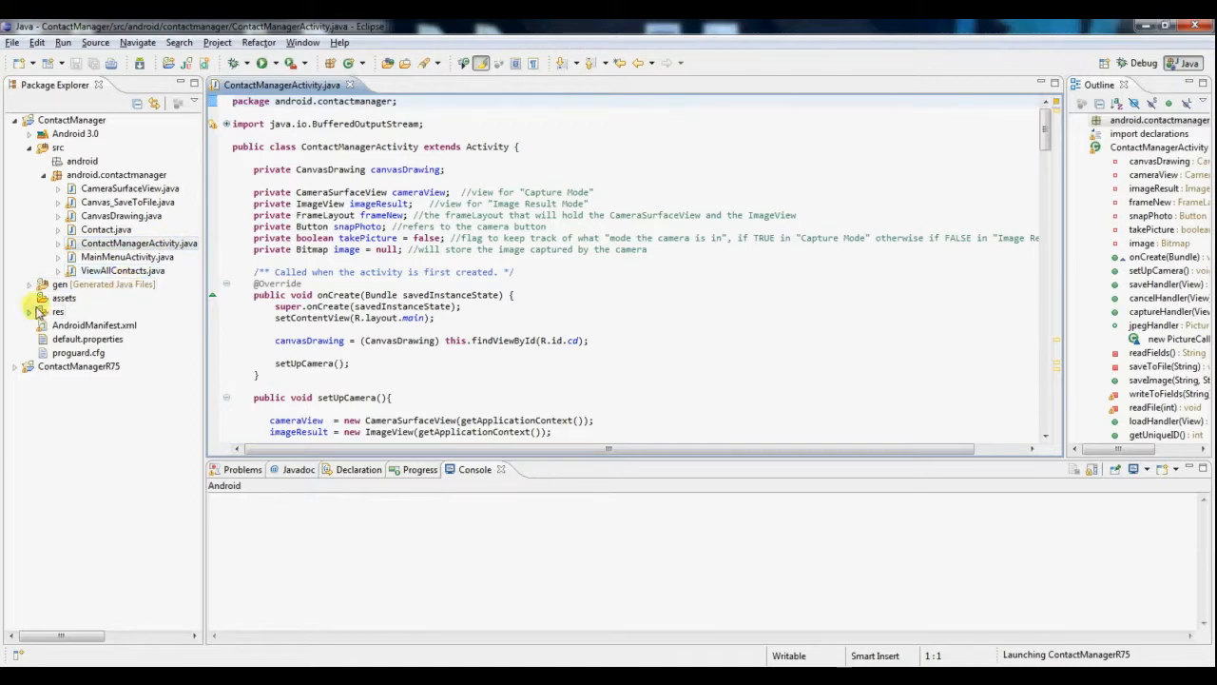
# Step: Expand res/layout in the project and select main.xml
pyautogui.click(43, 312)
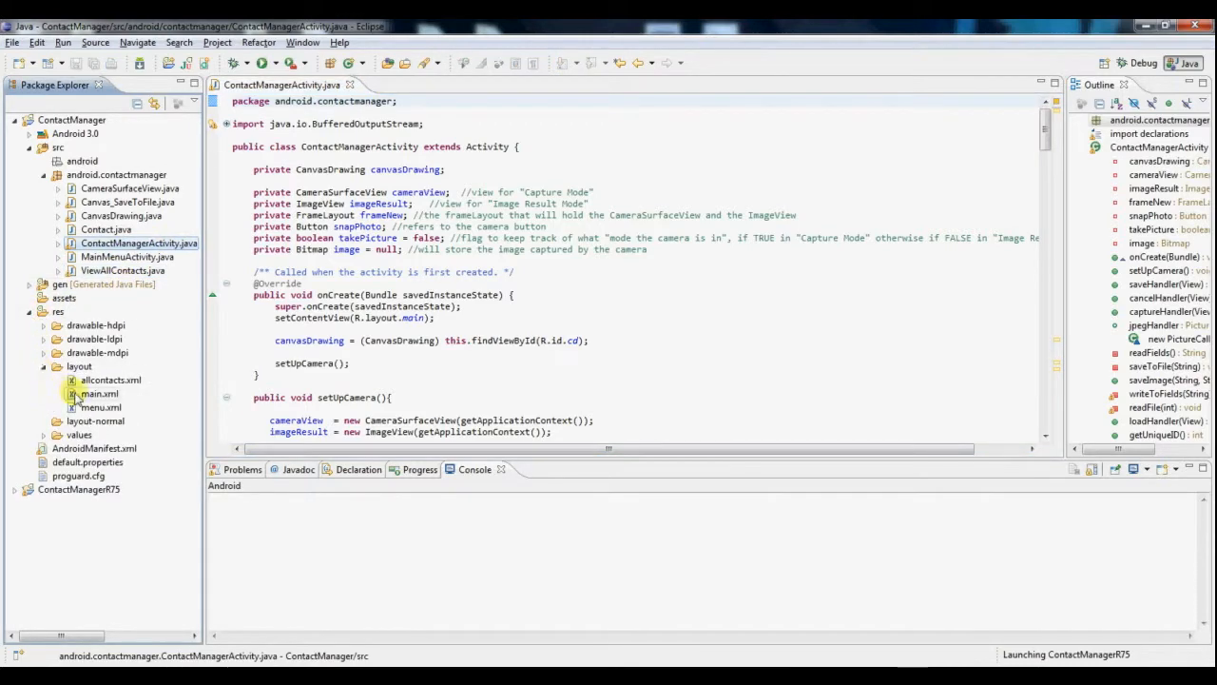
pyautogui.click(99, 391)
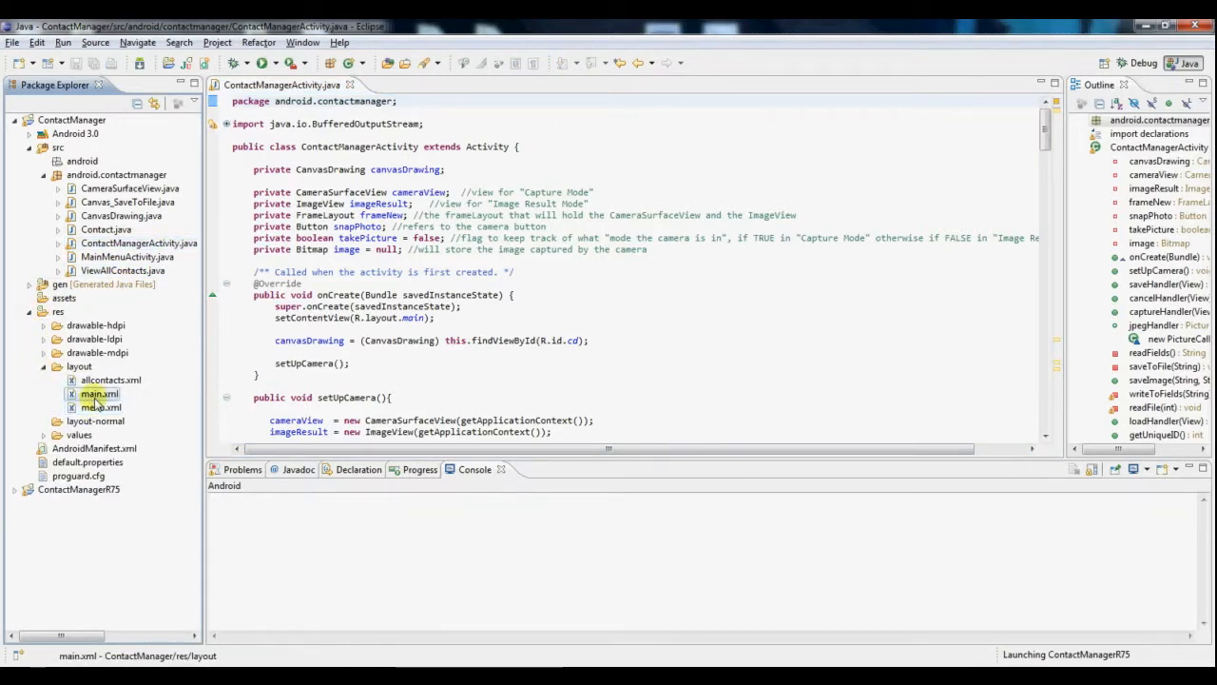
# Step: Open main.xml and menu.xml, enlarging the preview of the New Contact and View All Contacts buttons
pyautogui.doubleClick(99, 393)
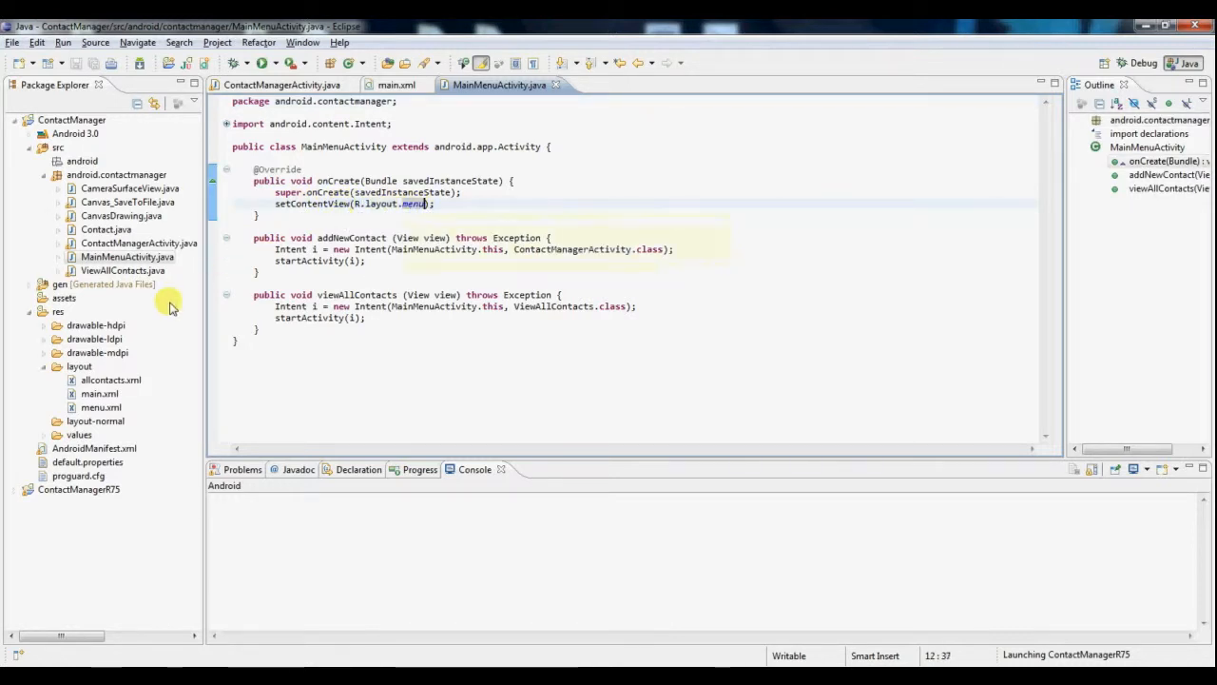
pyautogui.doubleClick(101, 407)
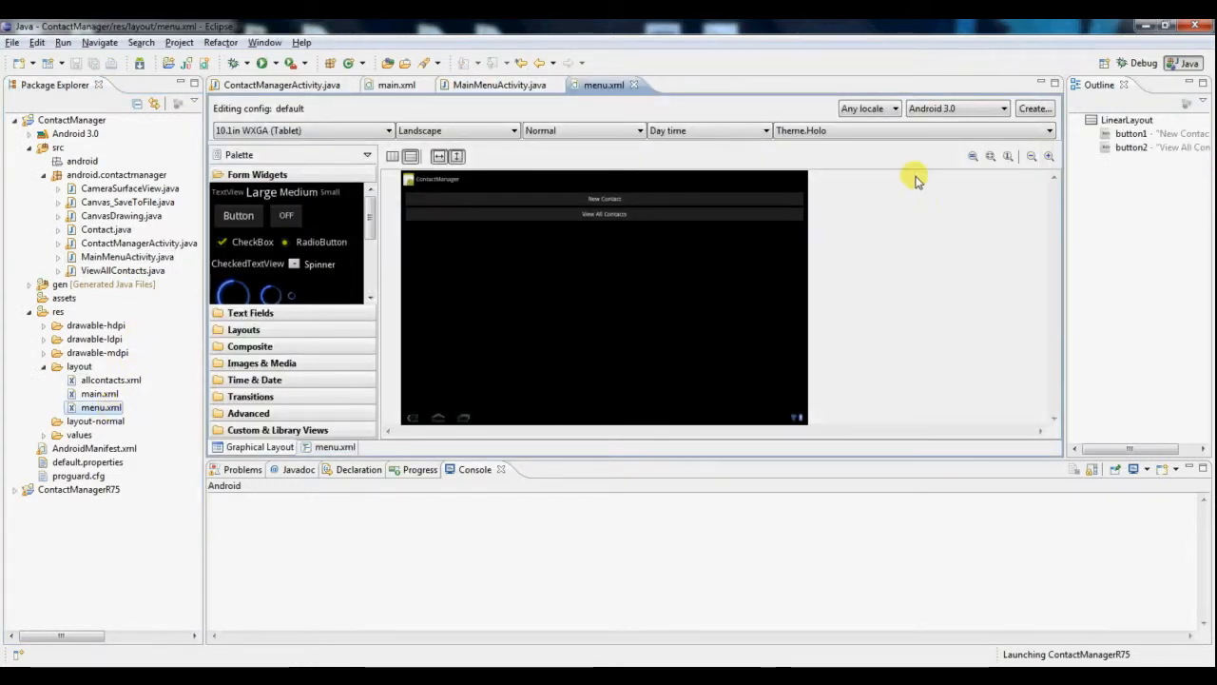
pyautogui.click(1048, 156)
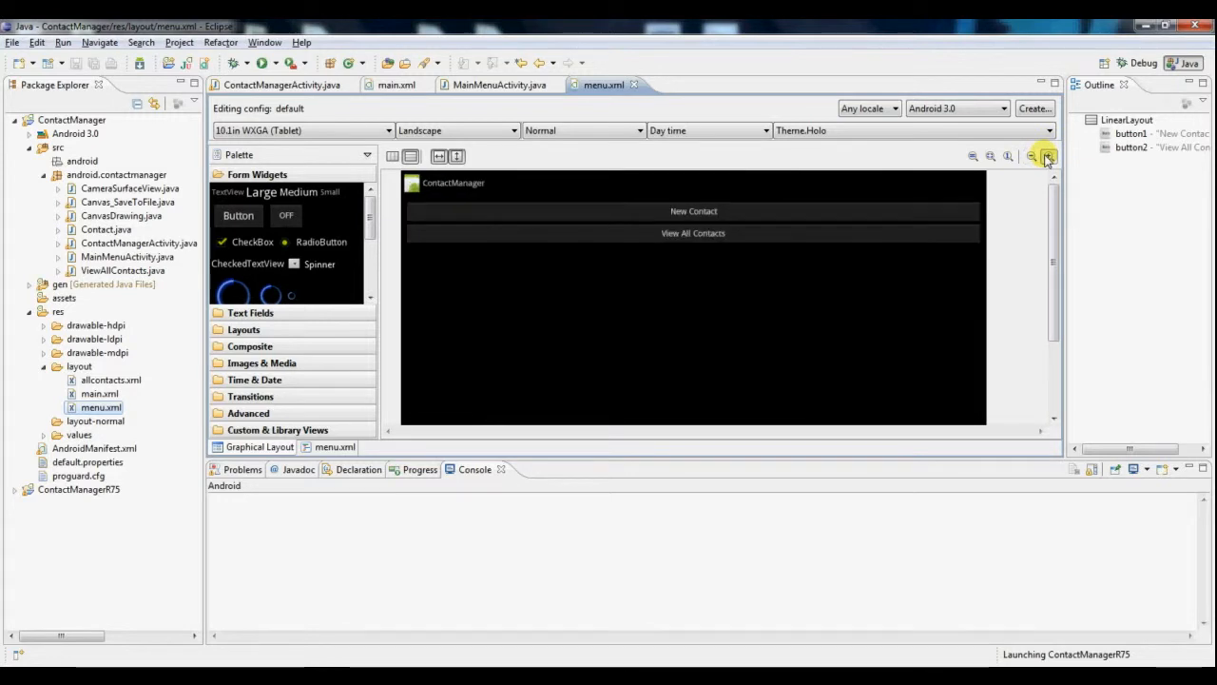
pyautogui.click(1050, 156)
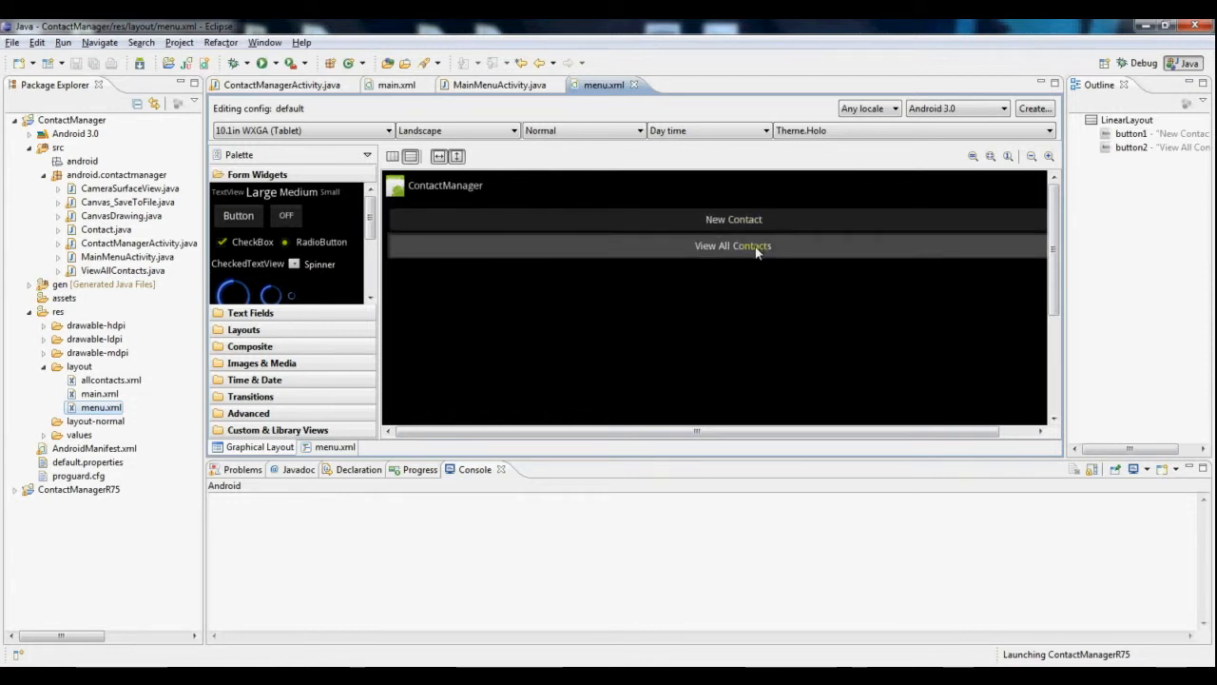
pyautogui.moveTo(548, 320)
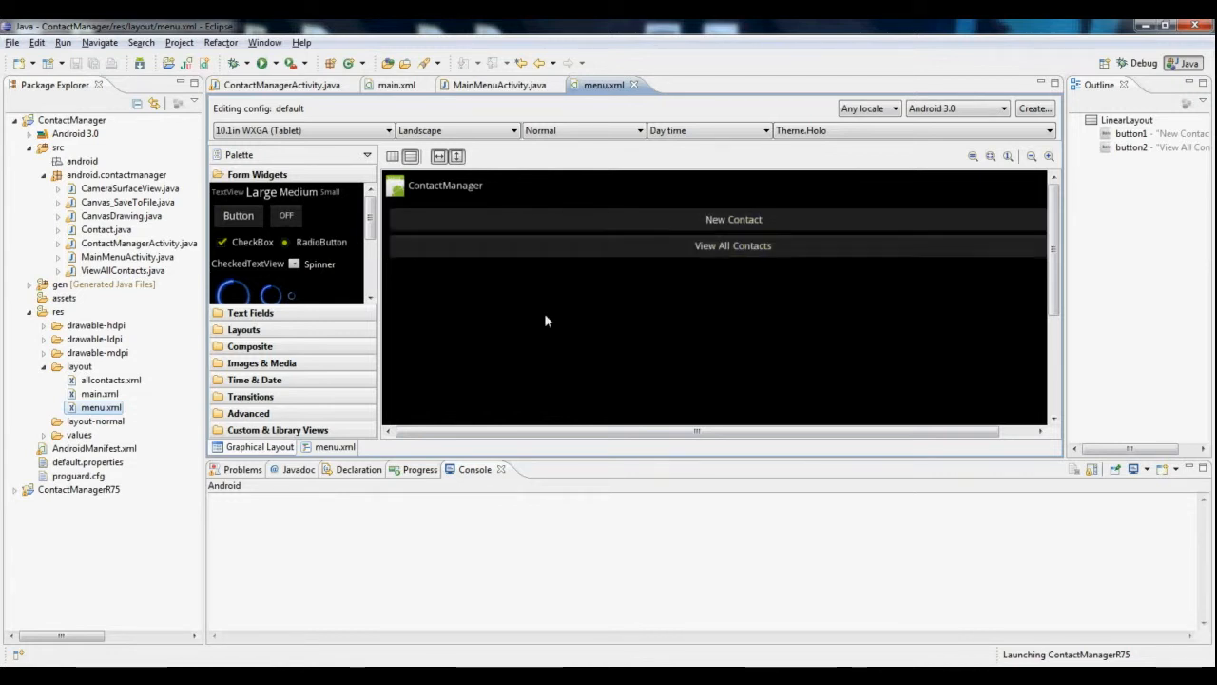
# Step: Show menu.xml as XML source and highlight the second button's viewAllContacts onClick handler
pyautogui.click(334, 447)
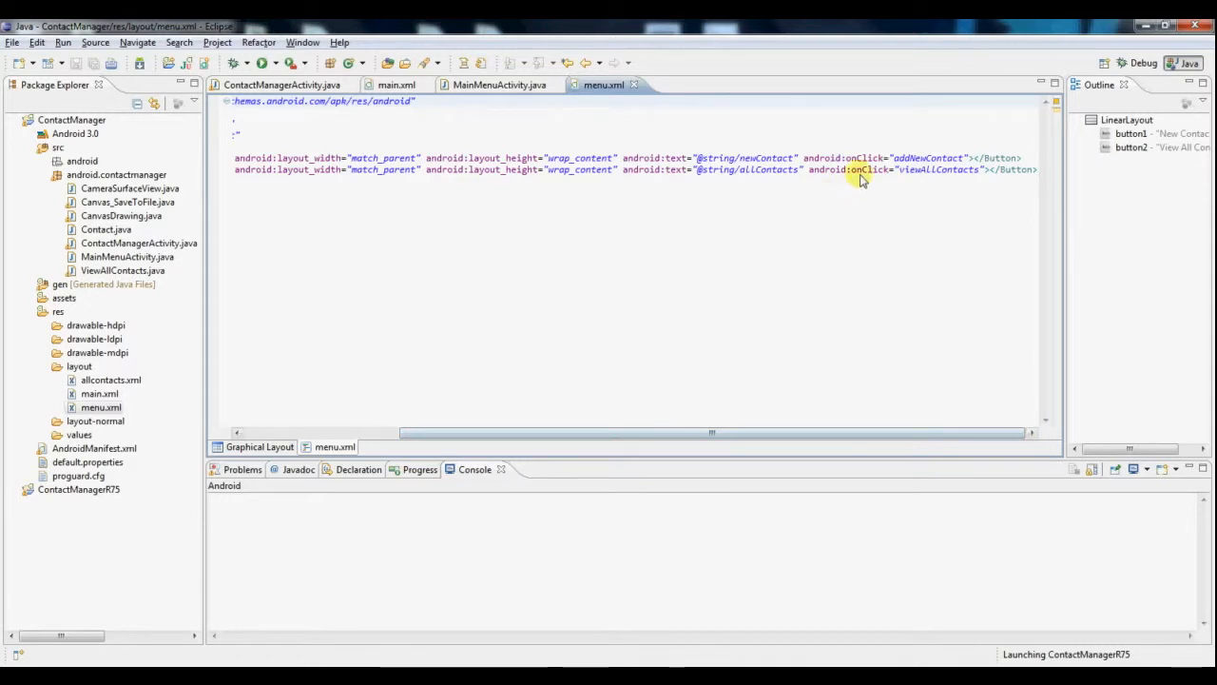
pyautogui.doubleClick(868, 169)
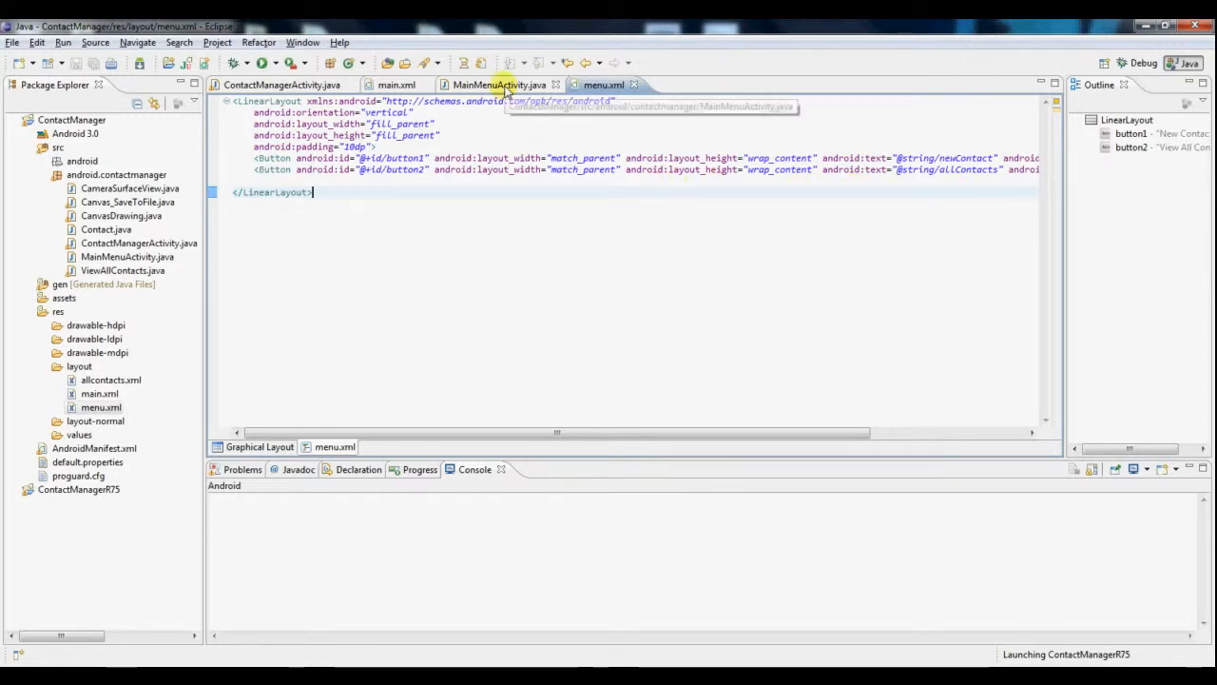
# Step: Bring MainMenuActivity.java to front and highlight the addNewContact method
pyautogui.click(499, 84)
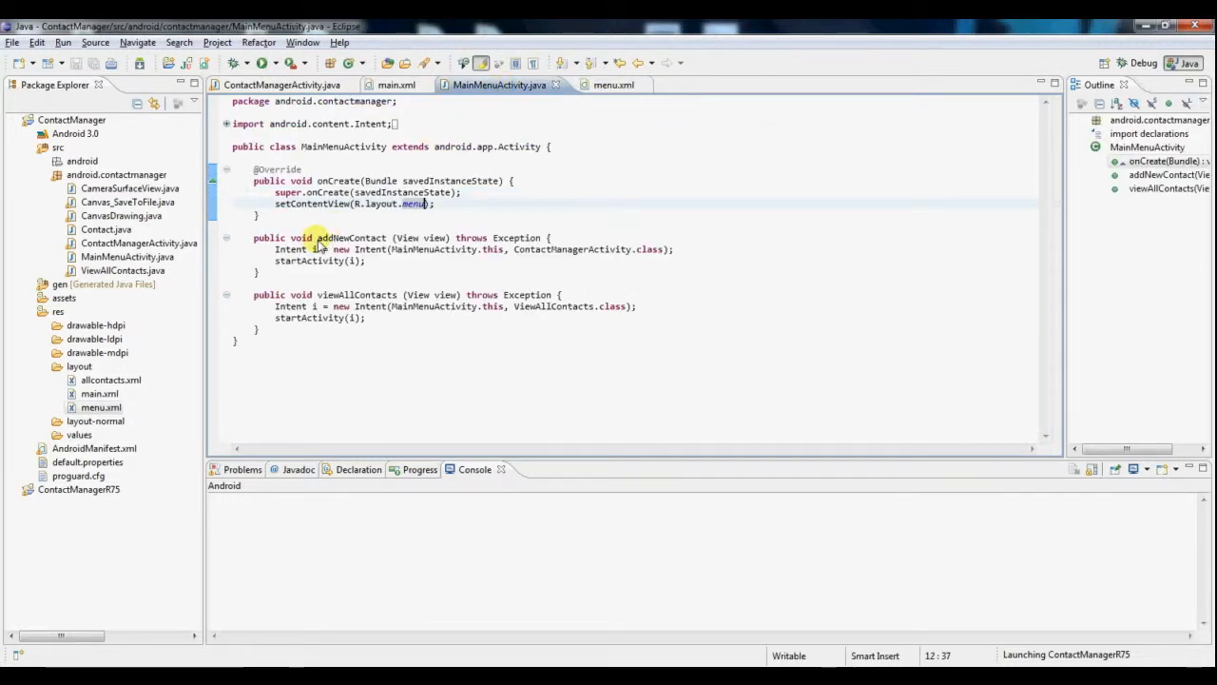
pyautogui.doubleClick(346, 292)
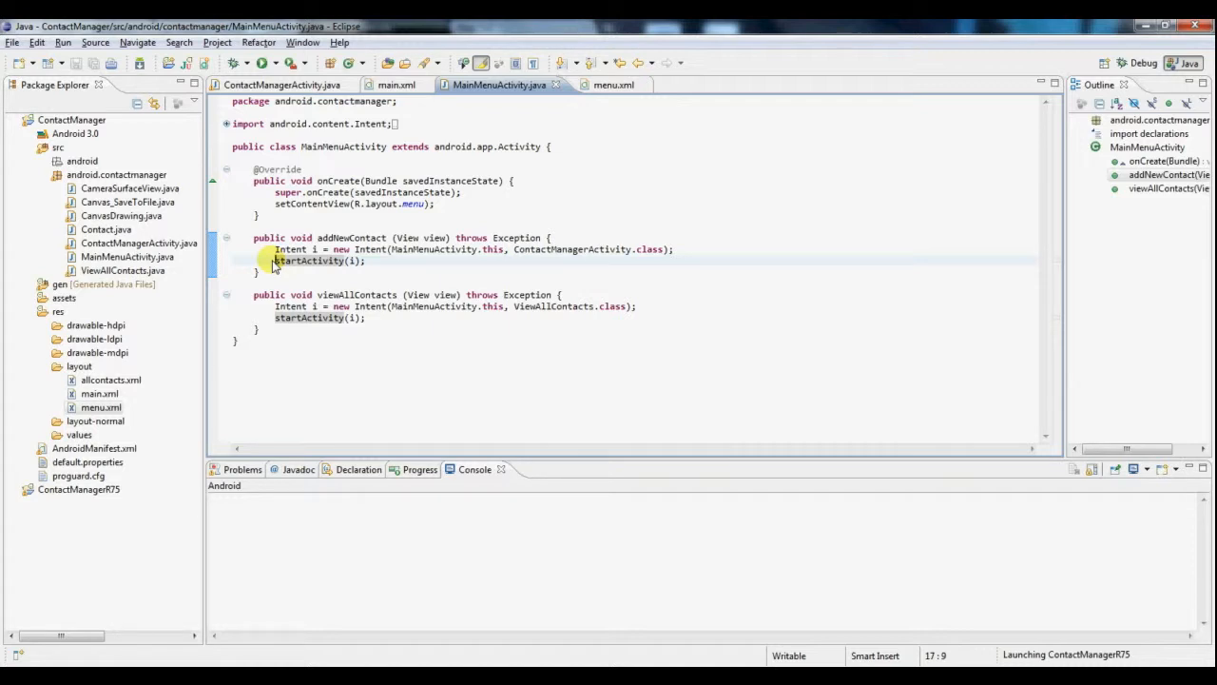
pyautogui.moveTo(395, 258)
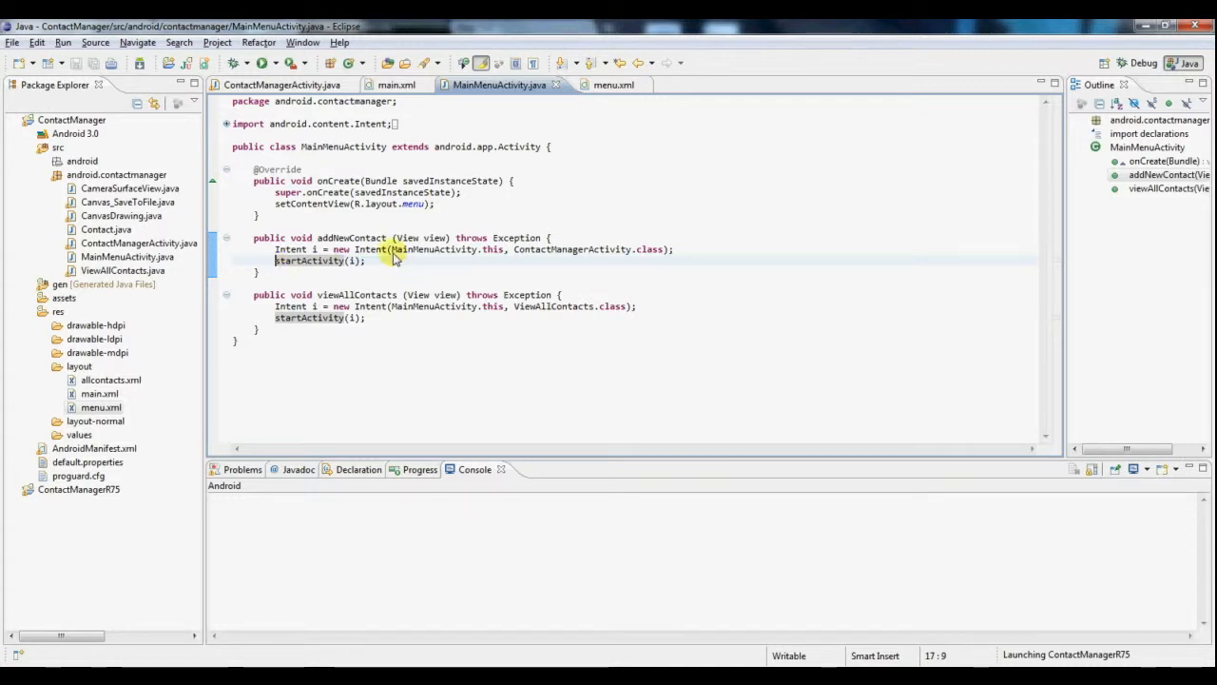
pyautogui.moveTo(396, 249)
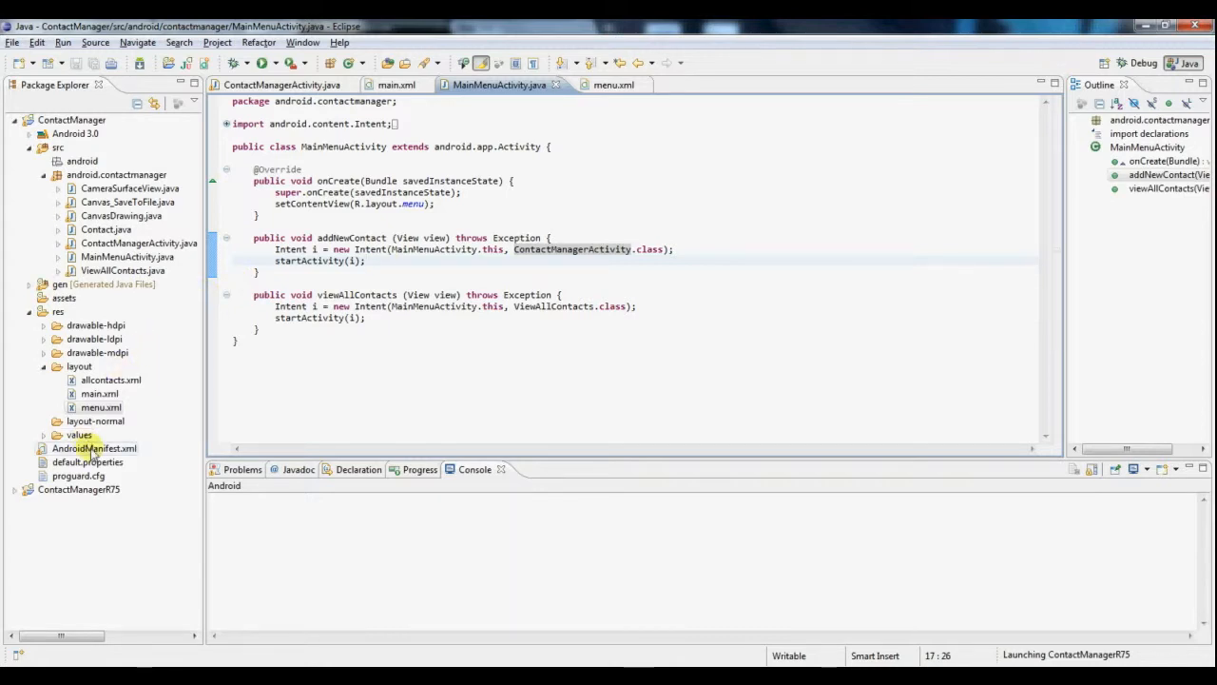
pyautogui.doubleClick(95, 449)
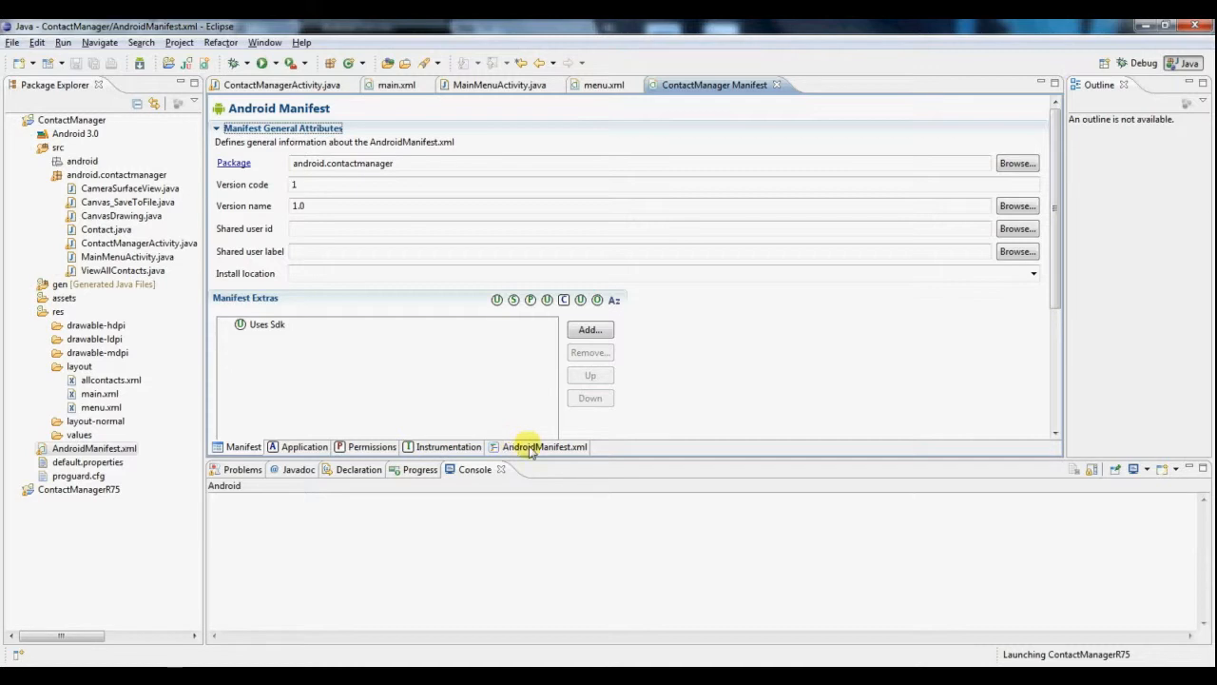
pyautogui.click(544, 447)
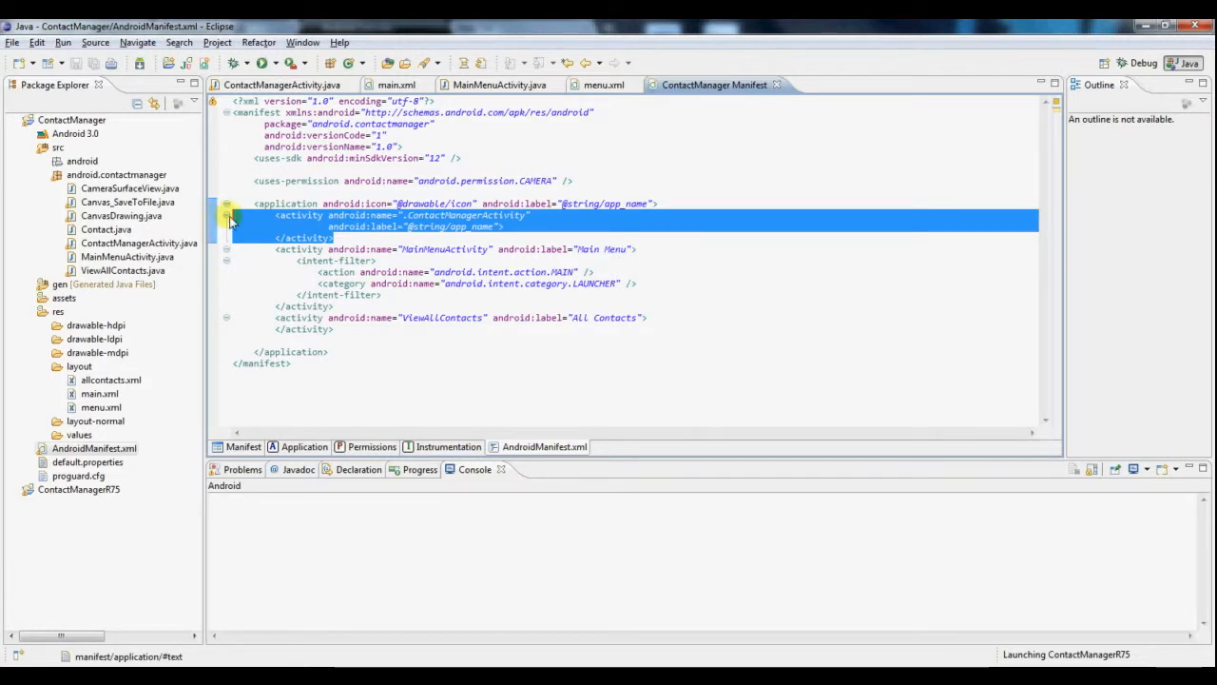
pyautogui.moveTo(407, 221)
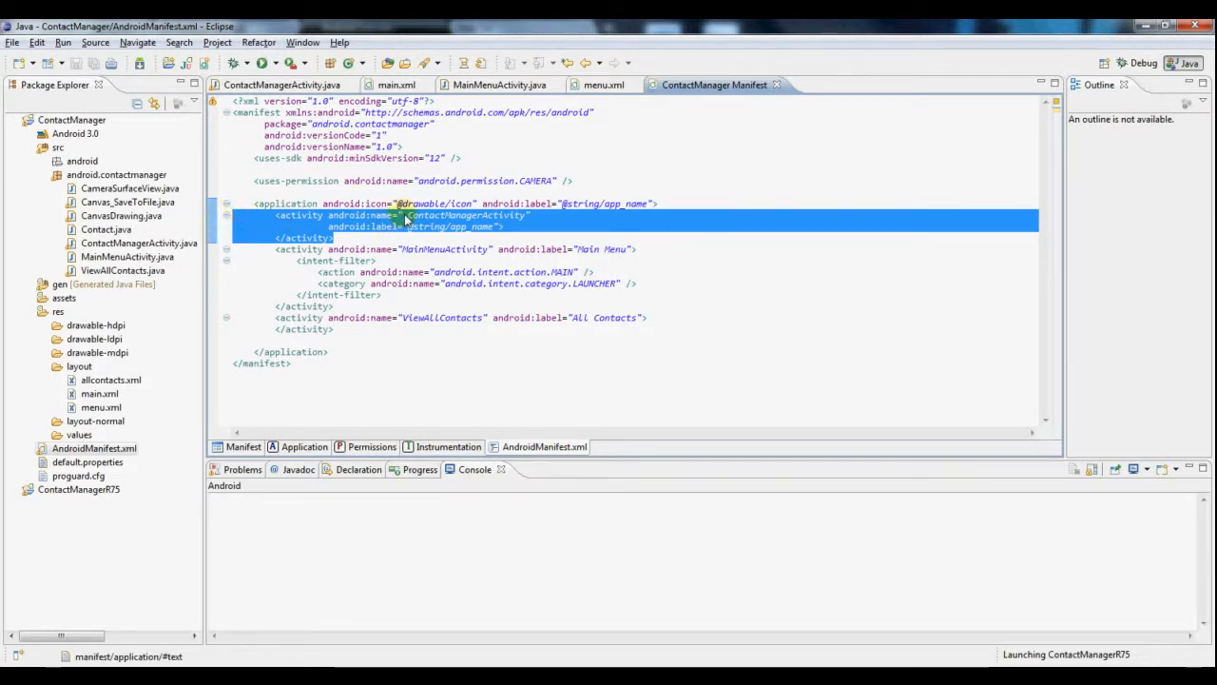
pyautogui.click(403, 215)
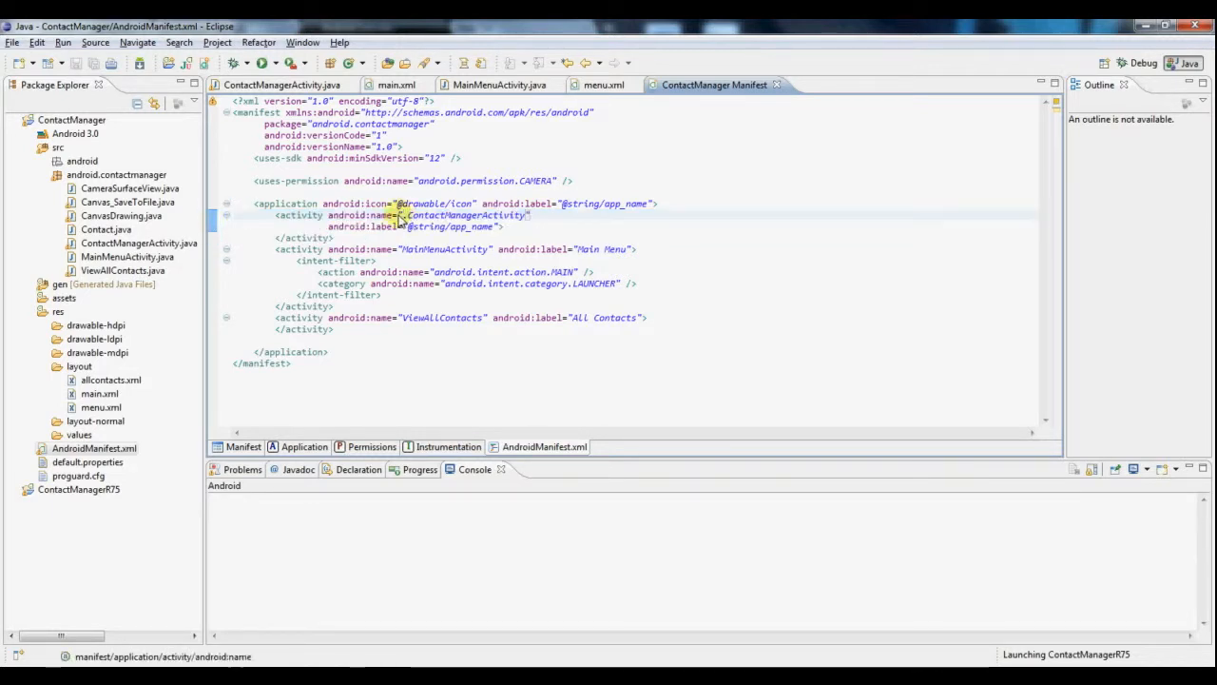
pyautogui.doubleClick(461, 213)
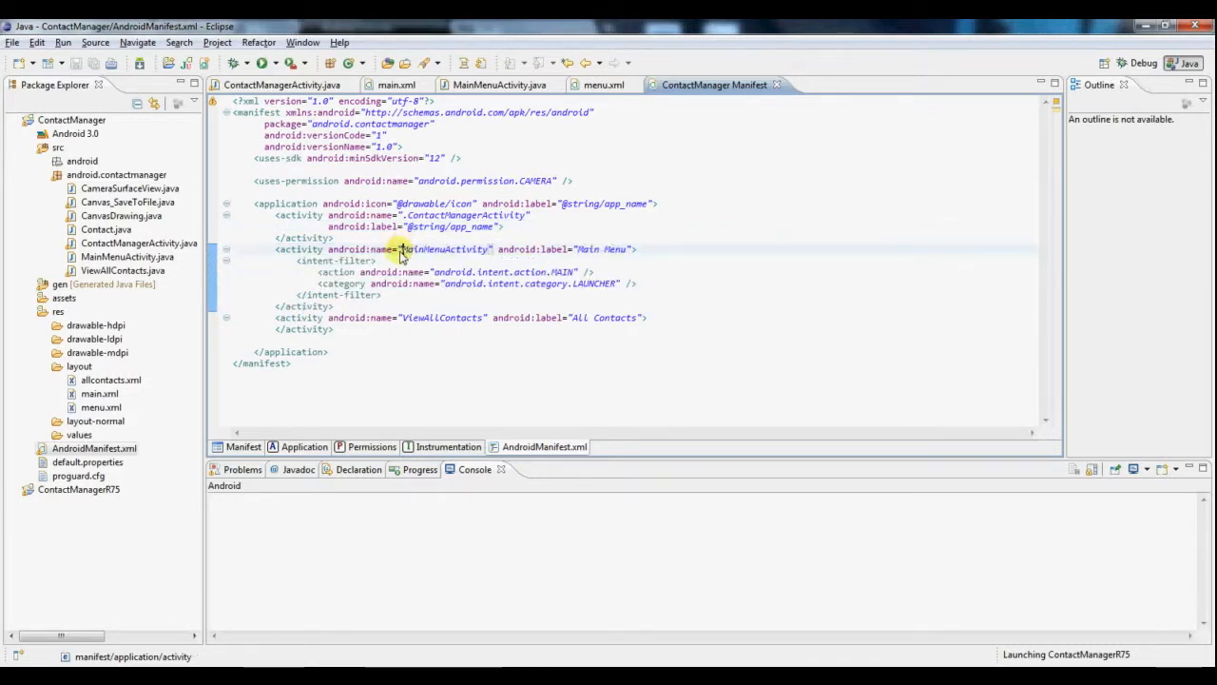
pyautogui.doubleClick(441, 249)
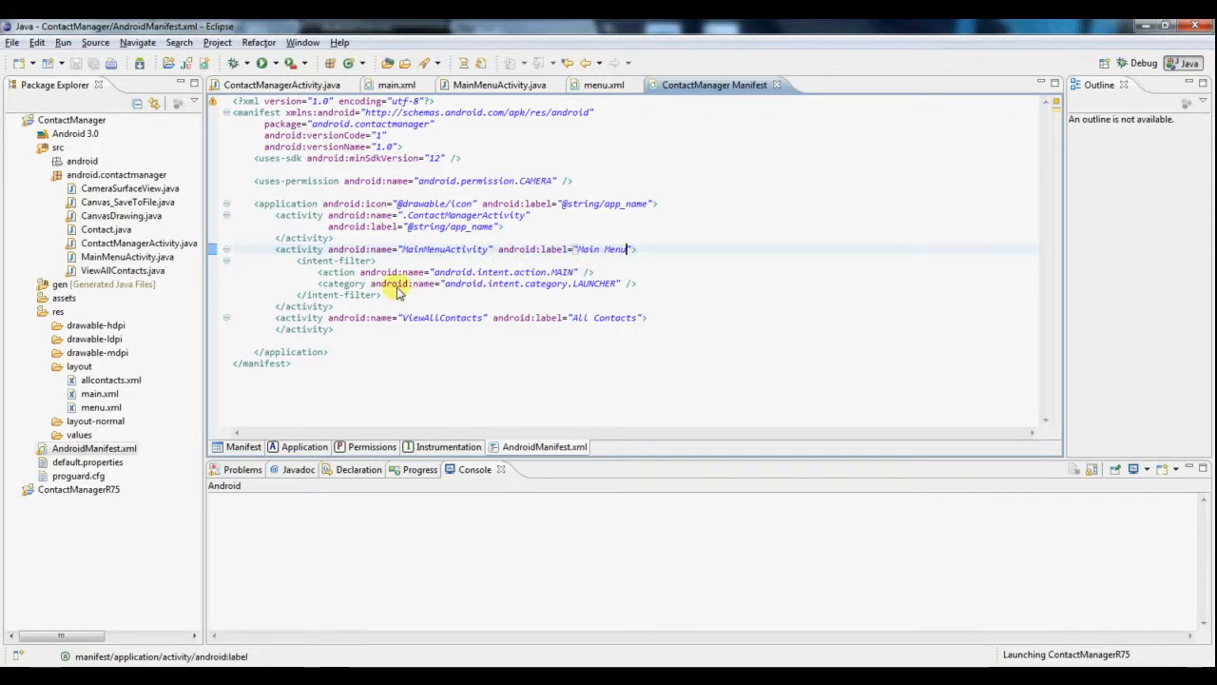
pyautogui.moveTo(400, 272); pyautogui.dragTo(400, 295)
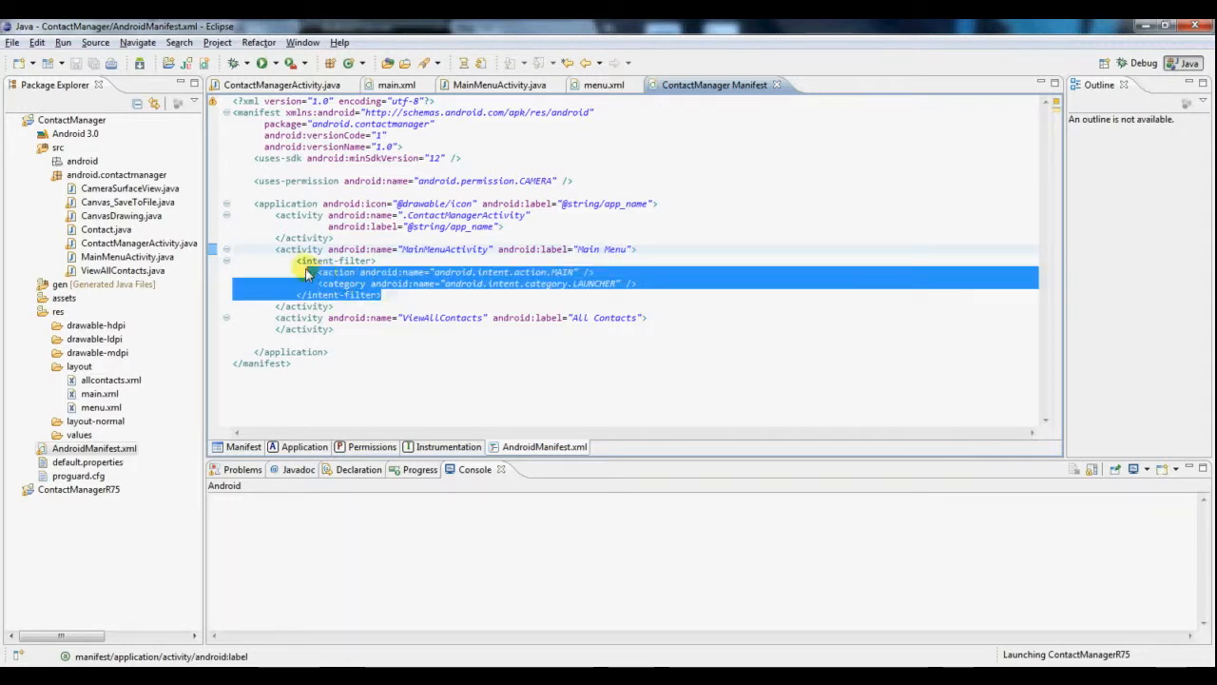
pyautogui.click(333, 260)
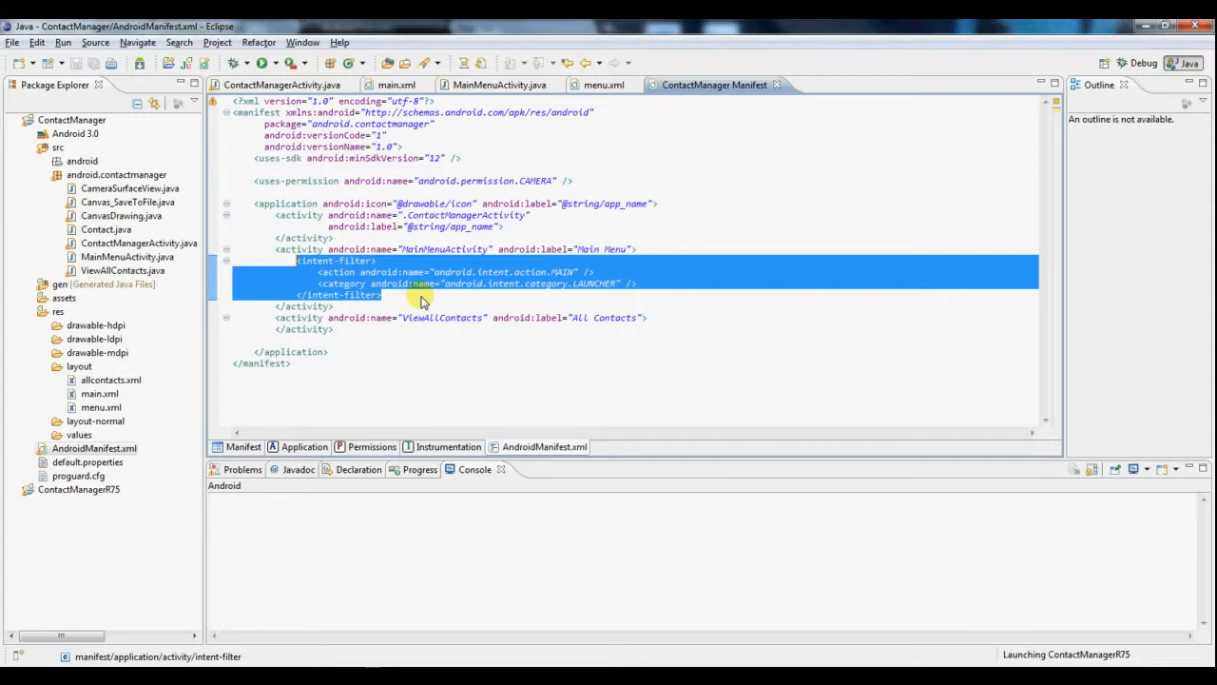
pyautogui.click(335, 236)
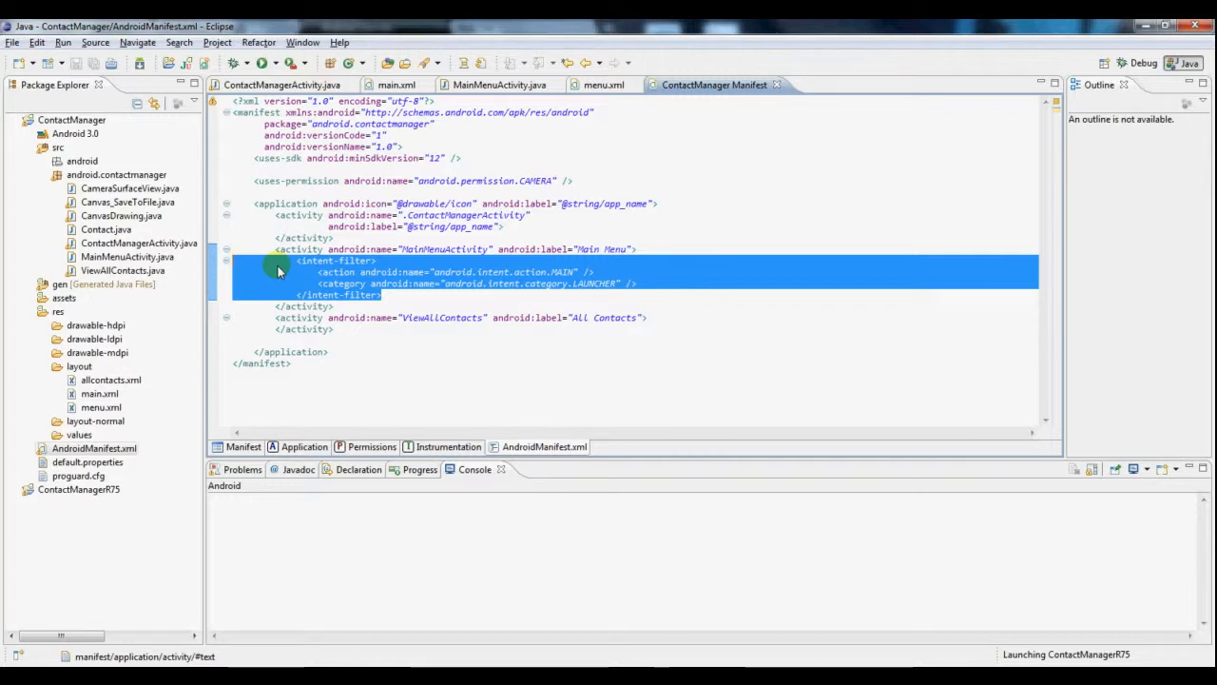
pyautogui.click(289, 272)
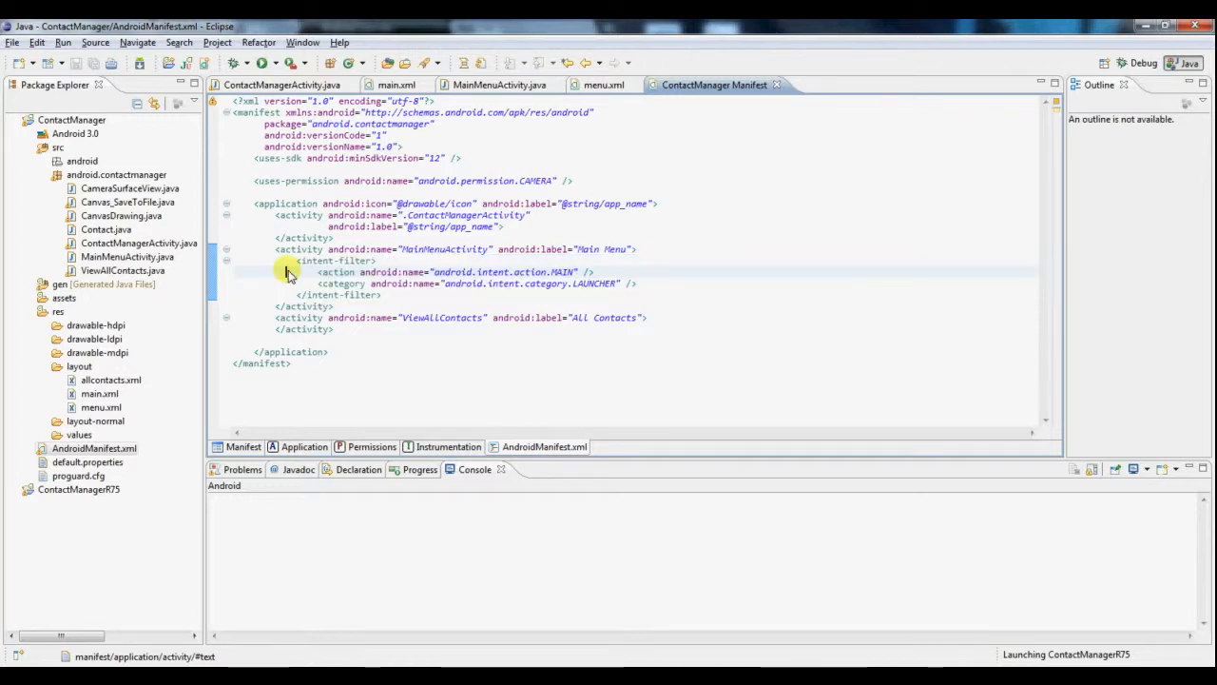
pyautogui.click(293, 261)
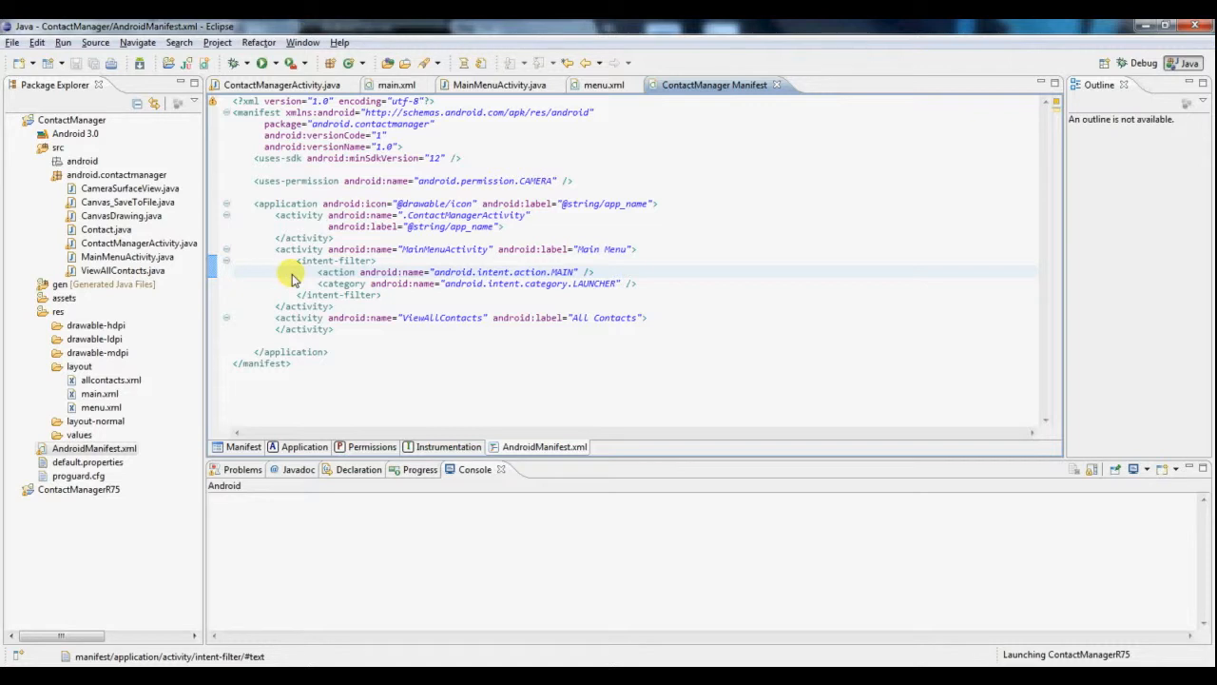
pyautogui.moveTo(292, 275)
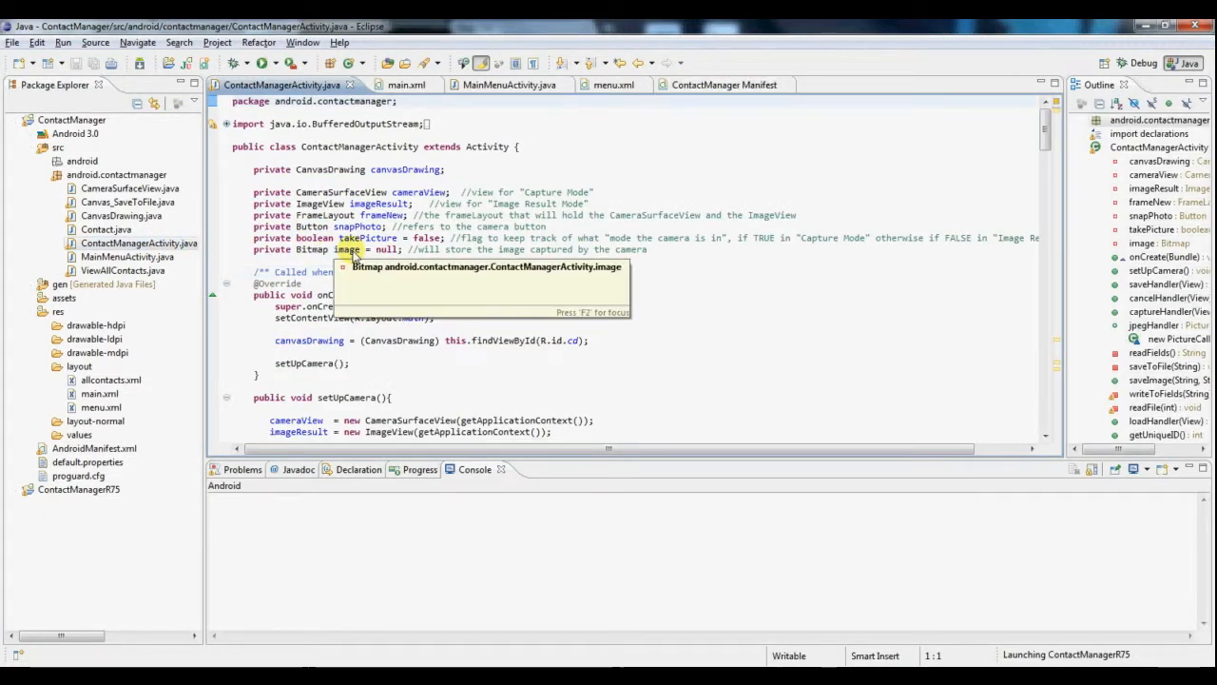
pyautogui.scroll(-3)
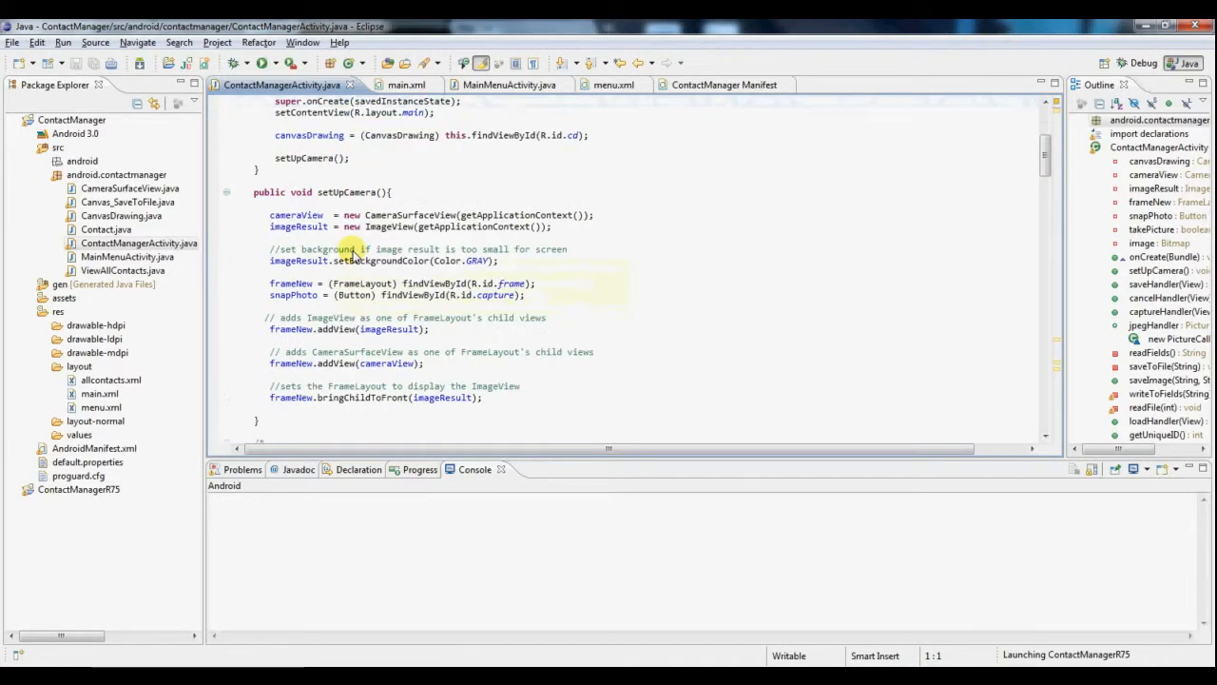
pyautogui.scroll(-3)
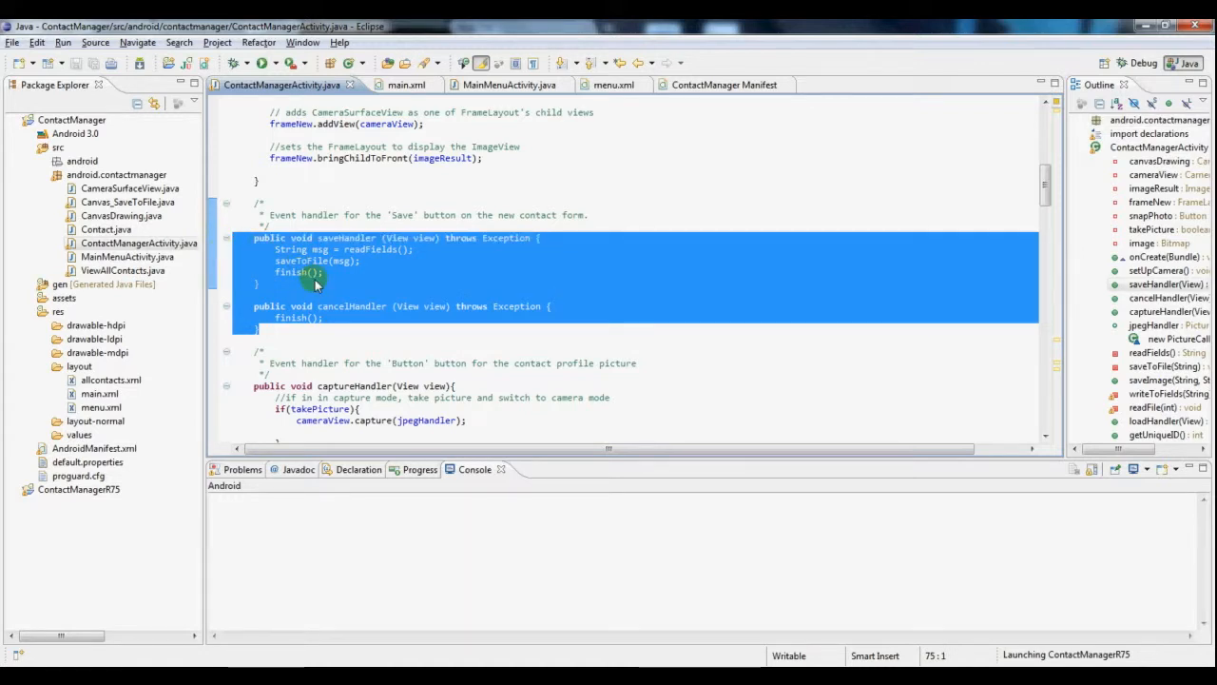
pyautogui.click(276, 276)
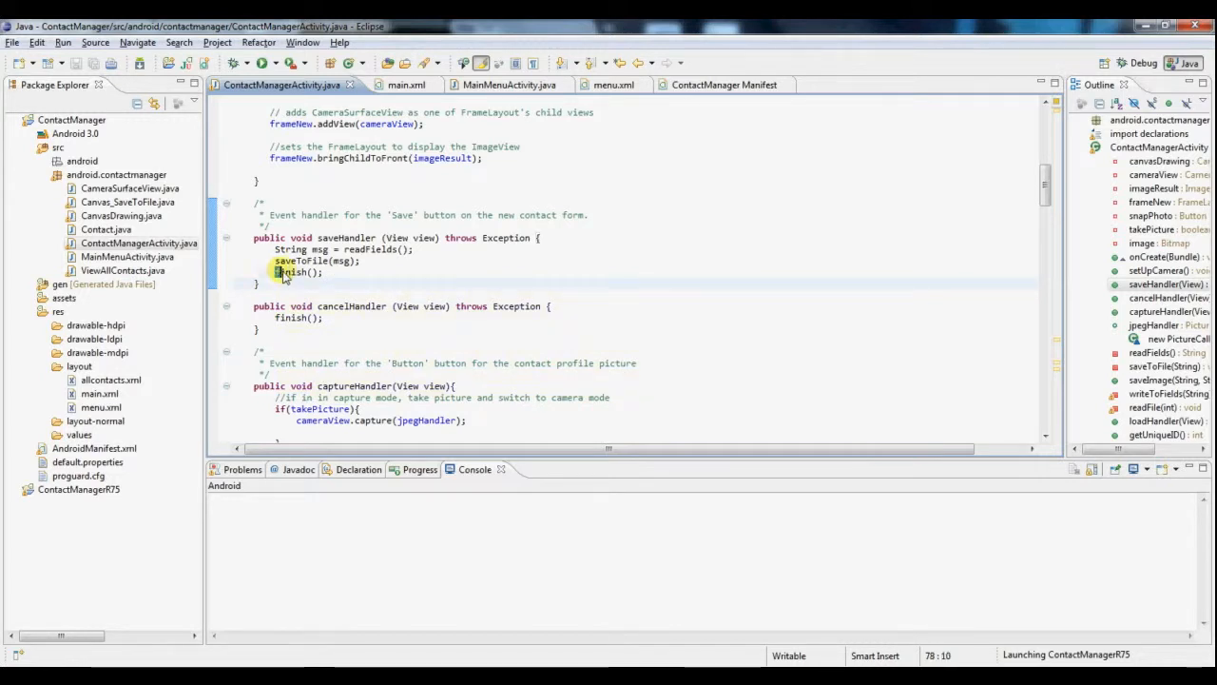
pyautogui.doubleClick(289, 272)
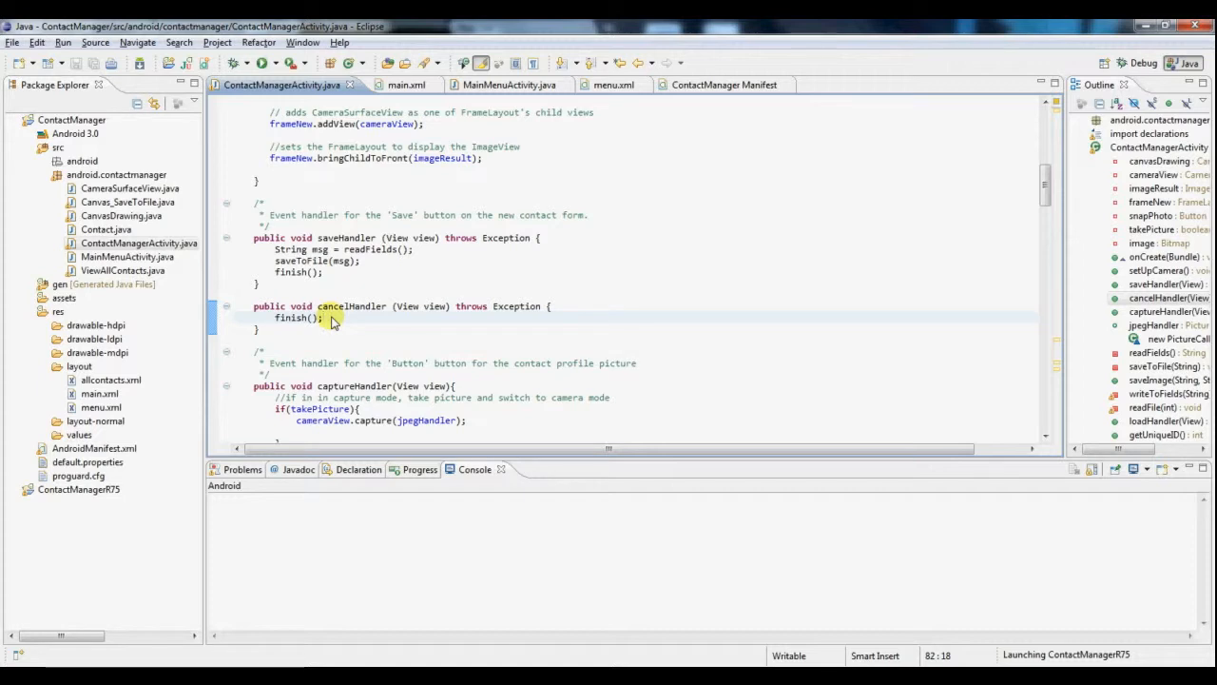
pyautogui.click(324, 318)
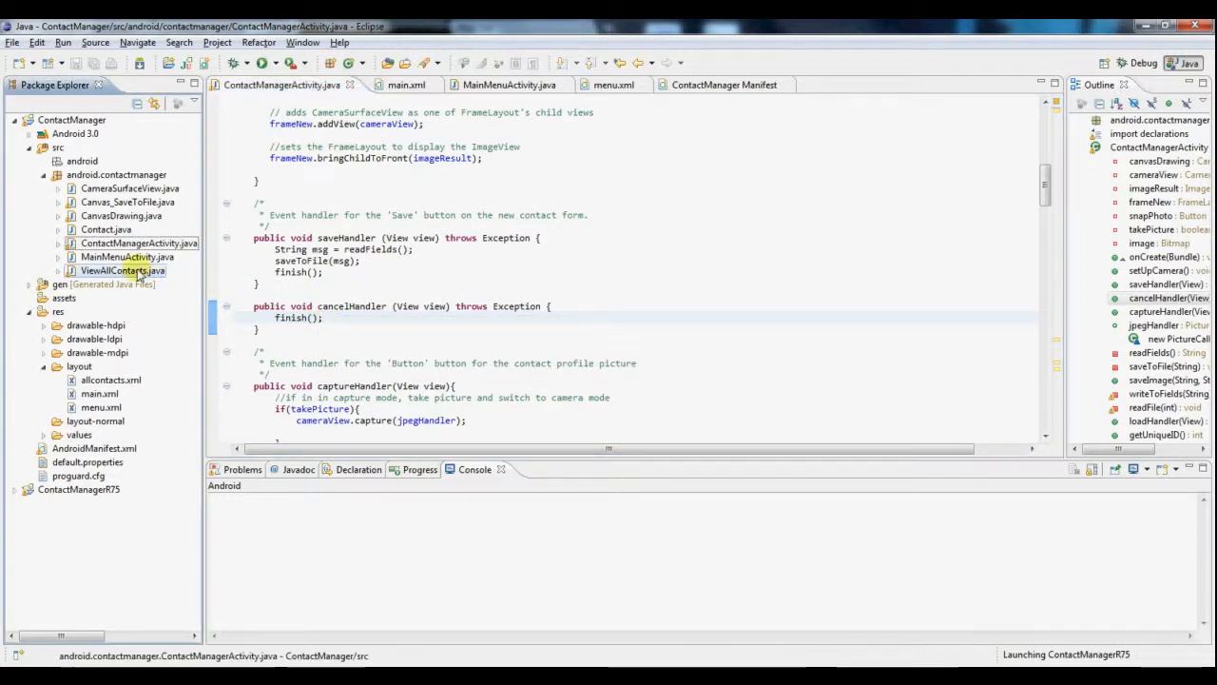
# Step: Open ViewAllContacts.java and mark the allcontacts layout reference in onCreate
pyautogui.click(122, 270)
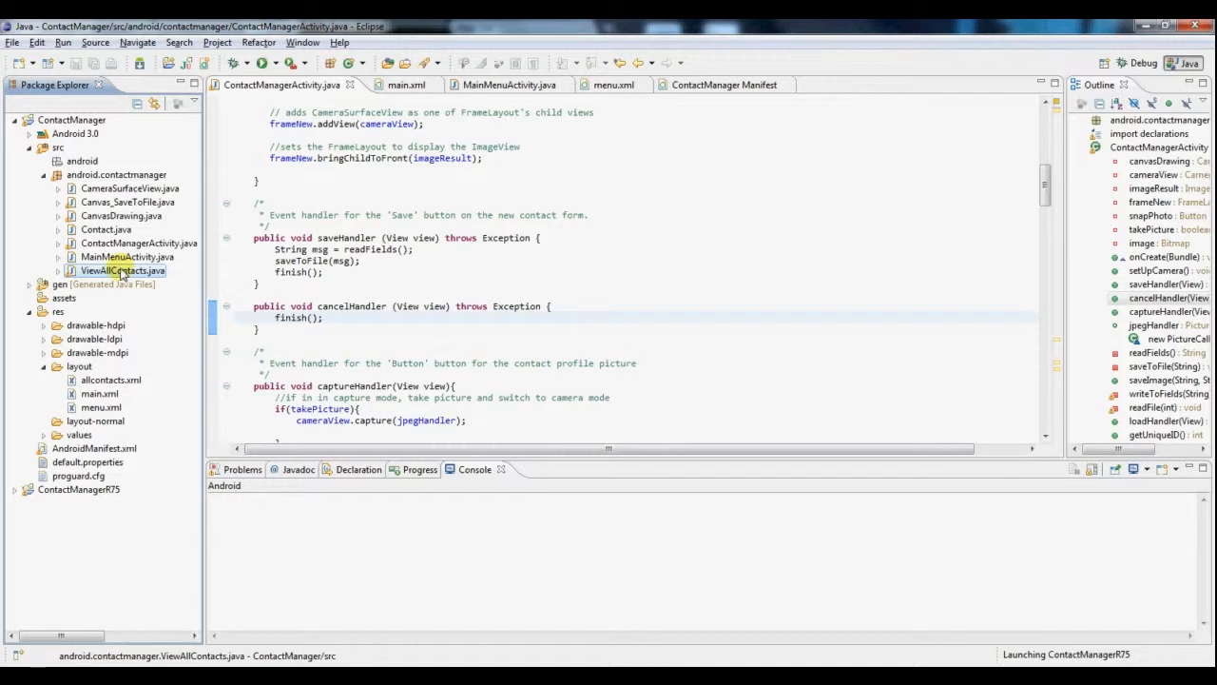
pyautogui.doubleClick(121, 271)
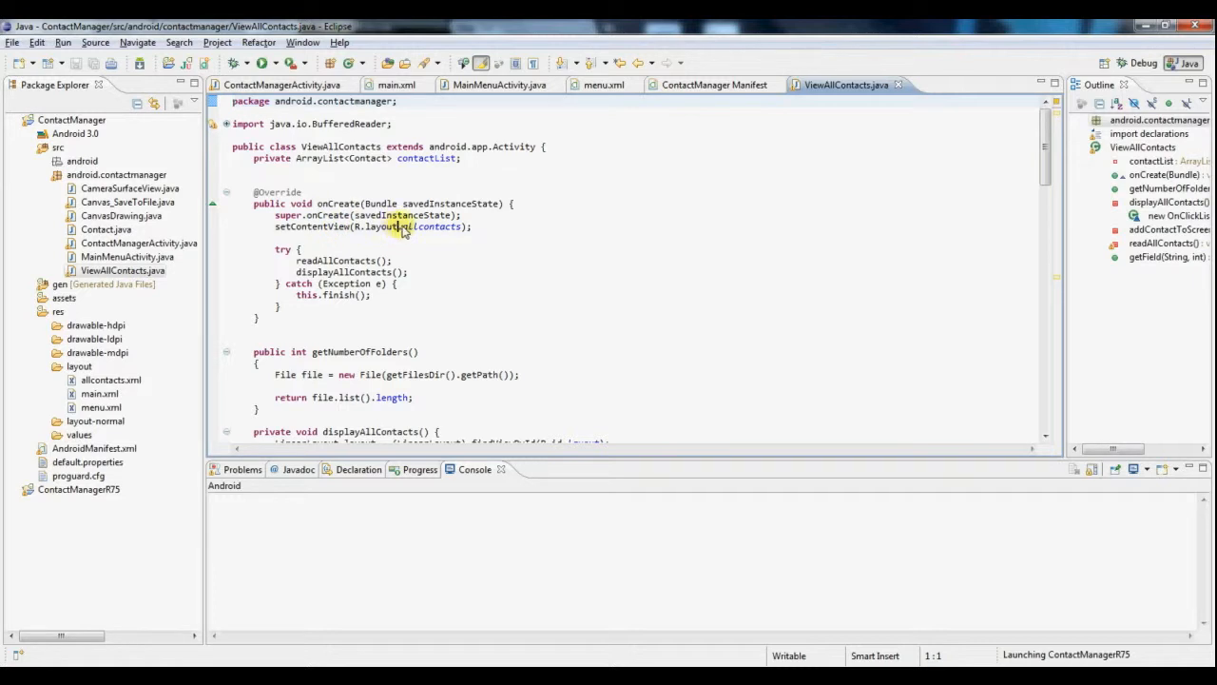
pyautogui.doubleClick(437, 226)
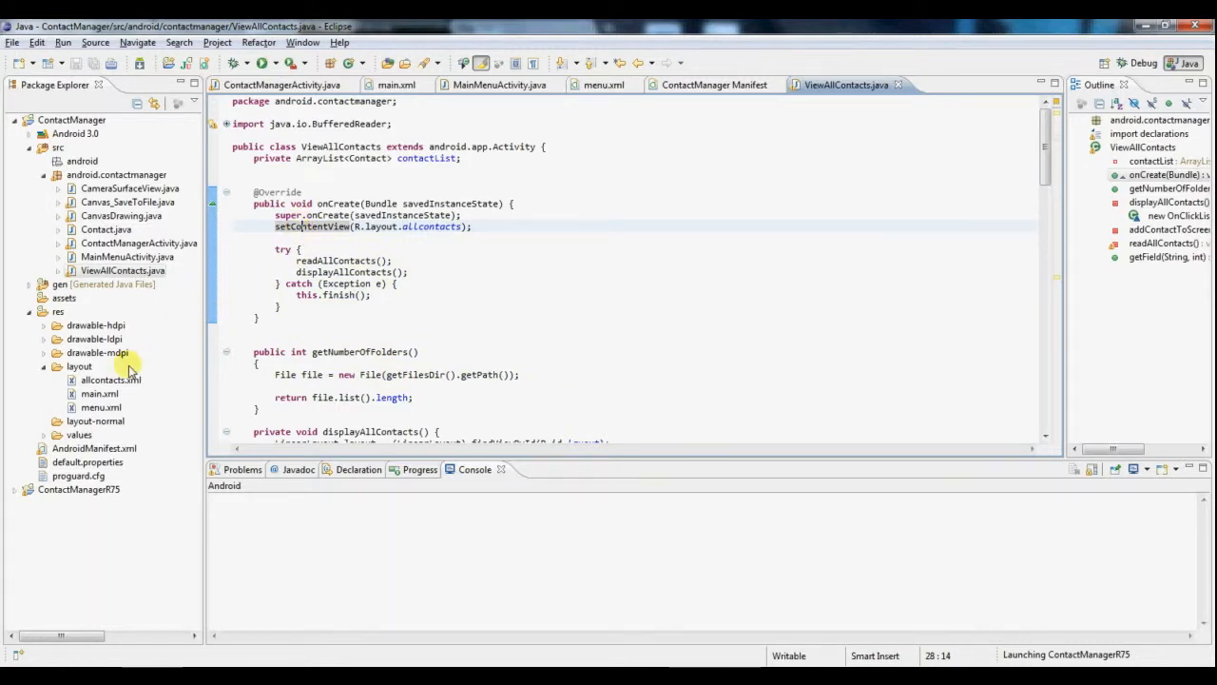
# Step: Open allcontacts.xml with its empty LinearLayout, then return to AndroidManifest.xml
pyautogui.doubleClick(110, 380)
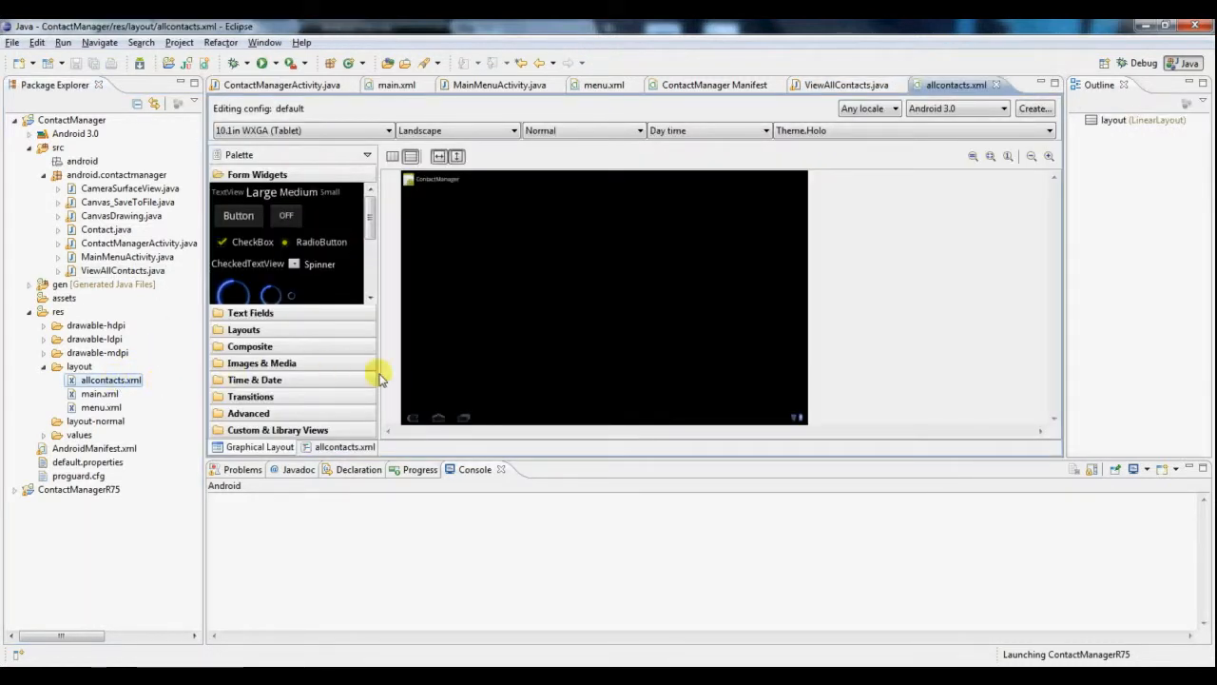
pyautogui.click(1050, 156)
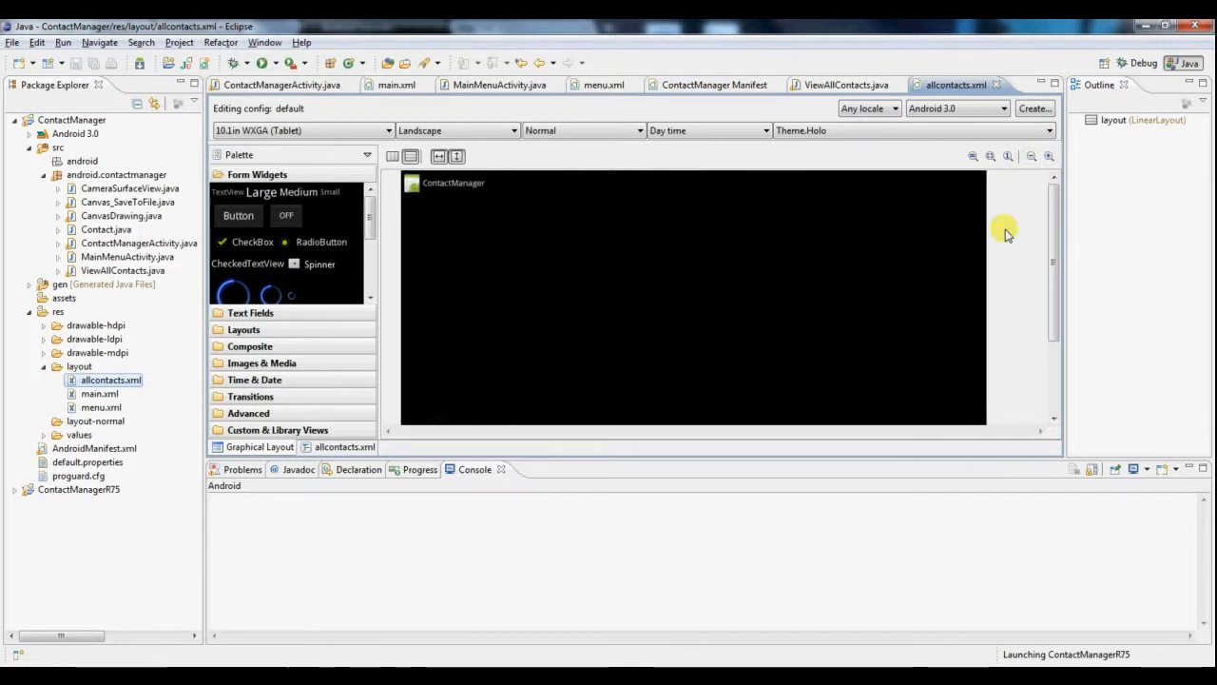
pyautogui.click(1137, 119)
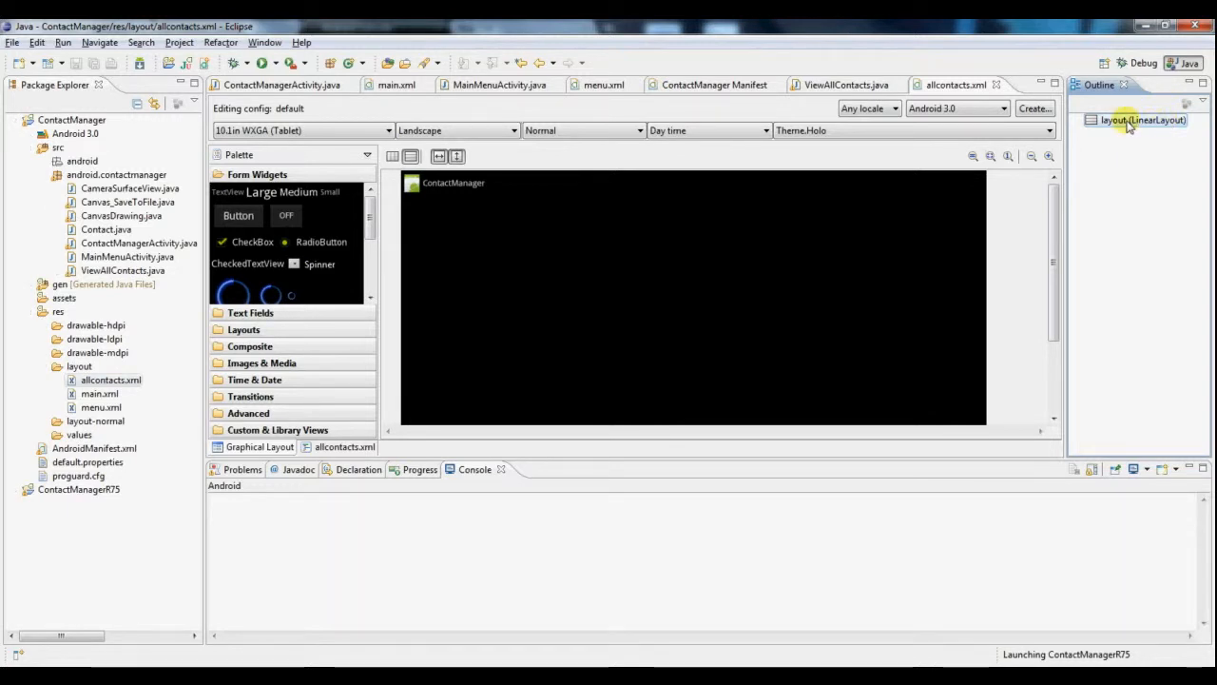
pyautogui.moveTo(1107, 125)
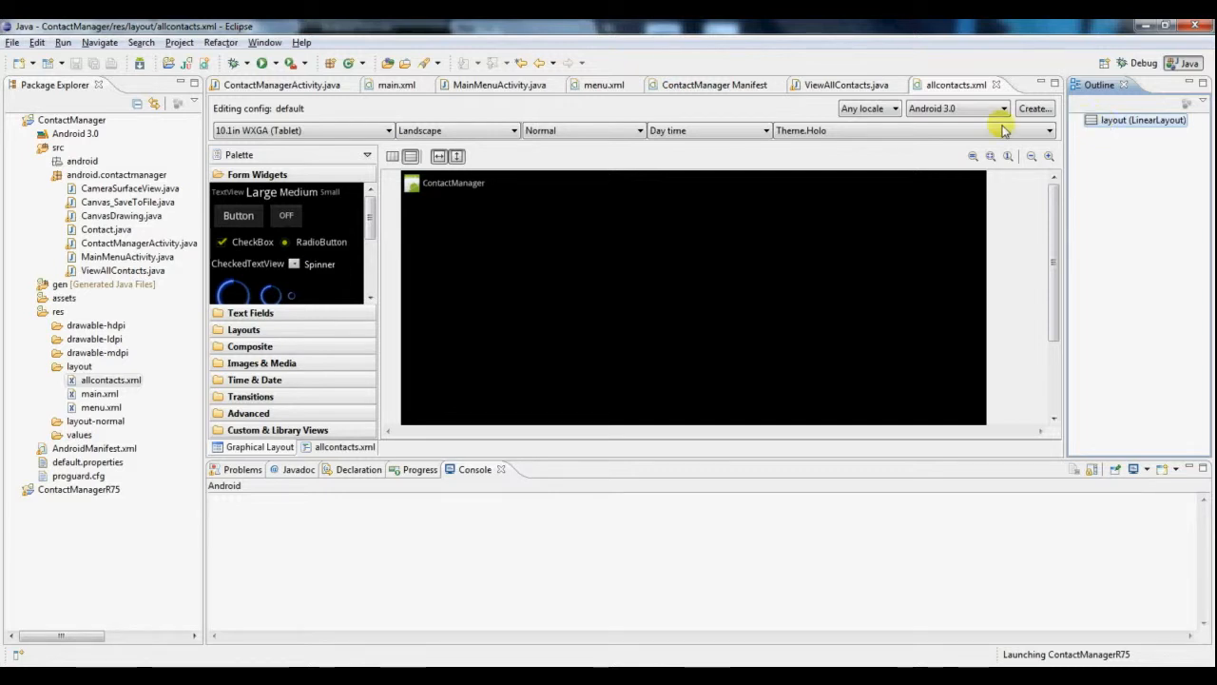
pyautogui.moveTo(594, 161)
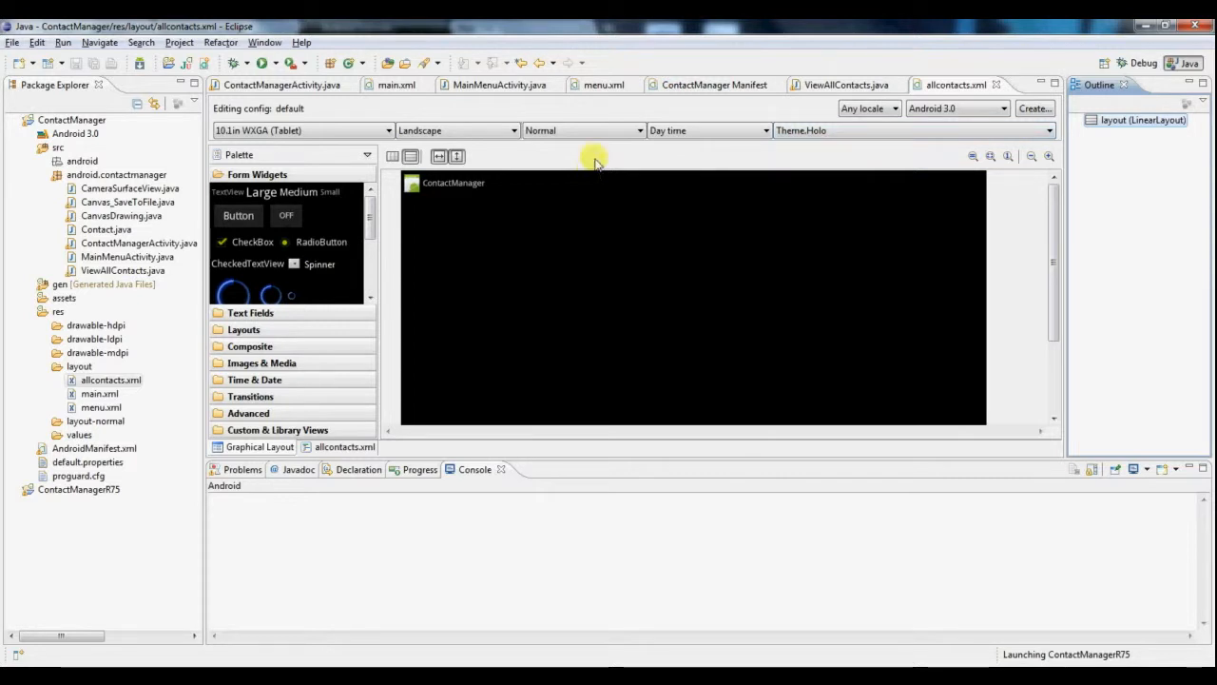
pyautogui.click(713, 84)
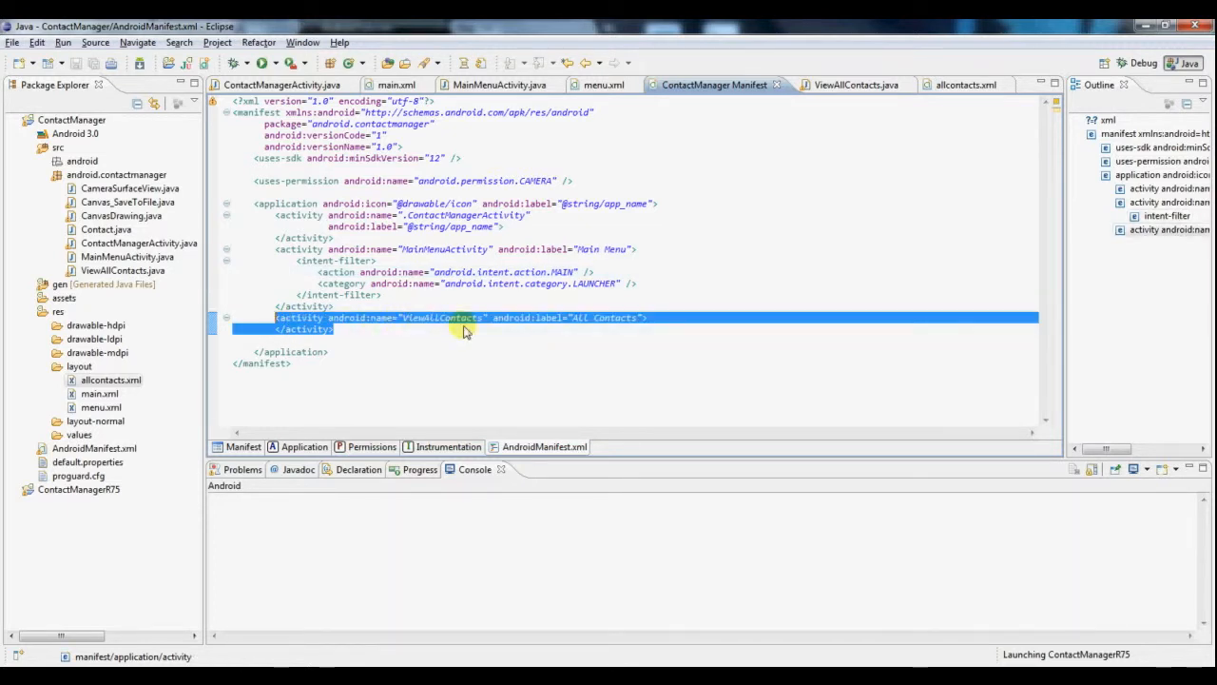
# Step: Mark the ViewAllContacts activity entry in the manifest and return to its source code
pyautogui.doubleClick(442, 317)
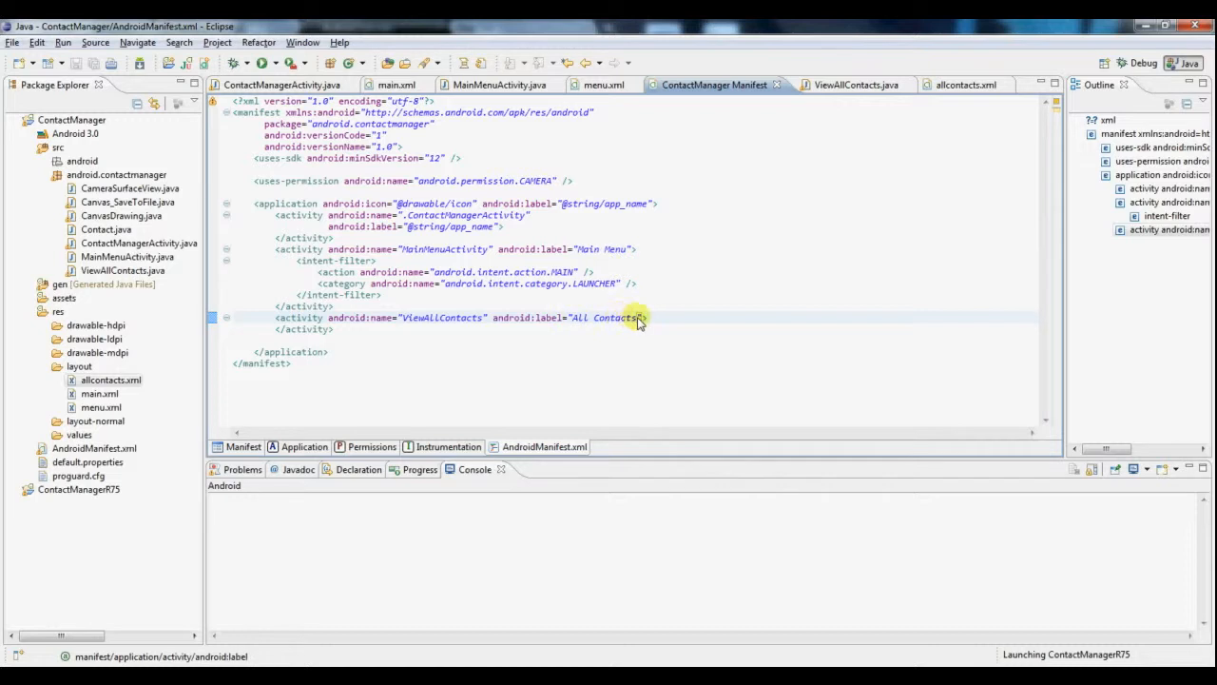
pyautogui.moveTo(361, 331)
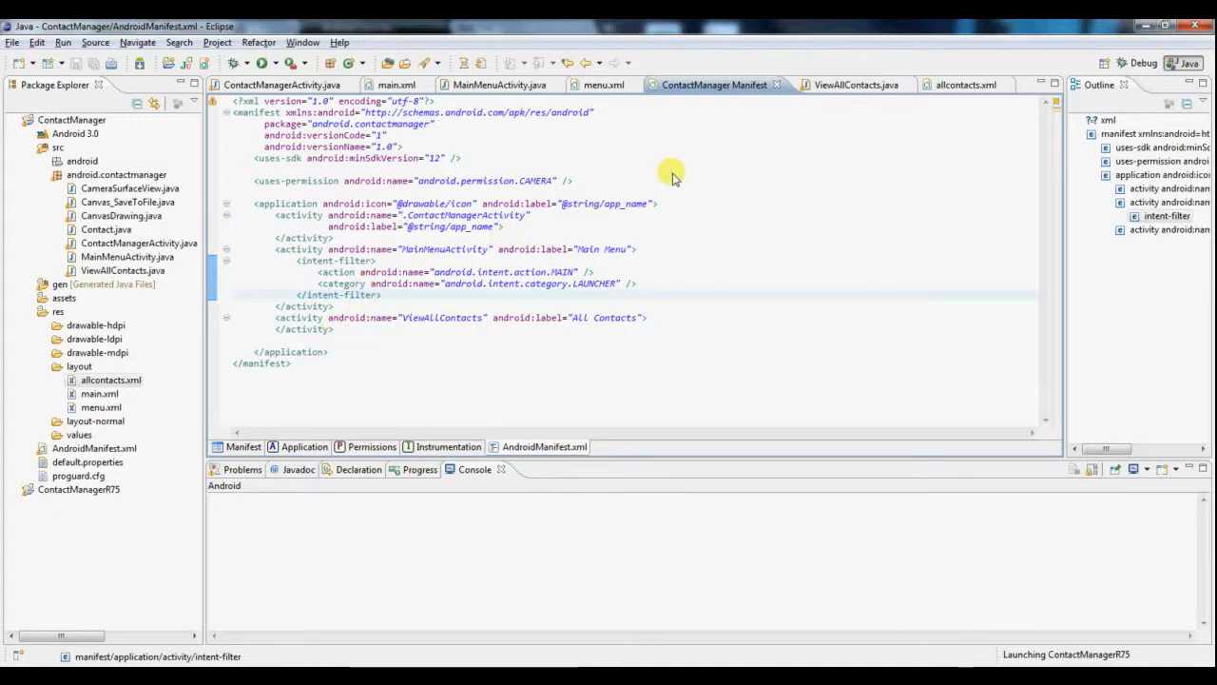
pyautogui.click(844, 84)
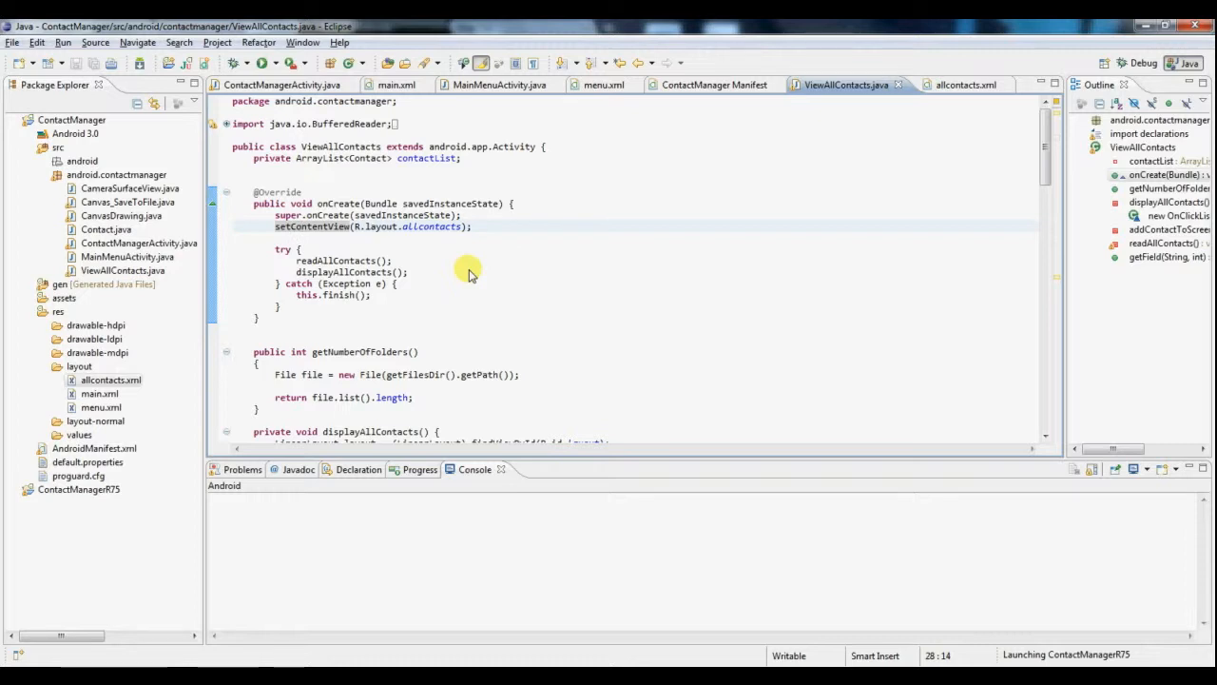
pyautogui.moveTo(403, 274)
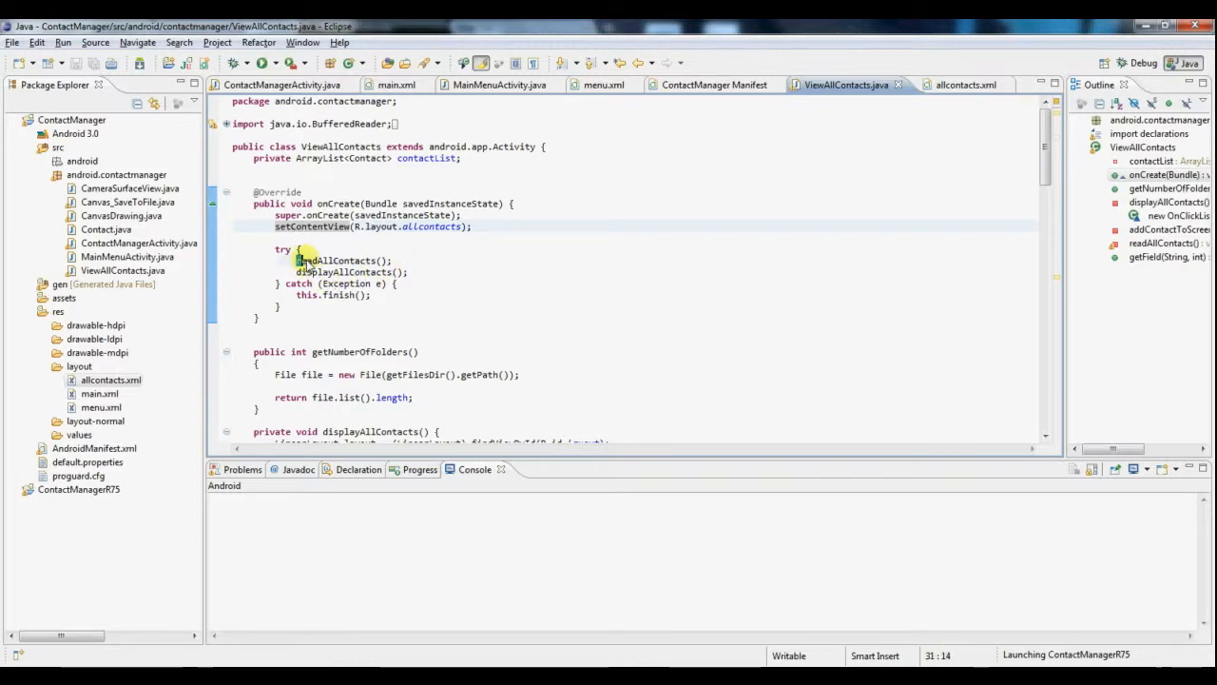
# Step: Mark the readAllContacts and displayAllContacts calls and scroll down to readAllContacts
pyautogui.doubleClick(338, 260)
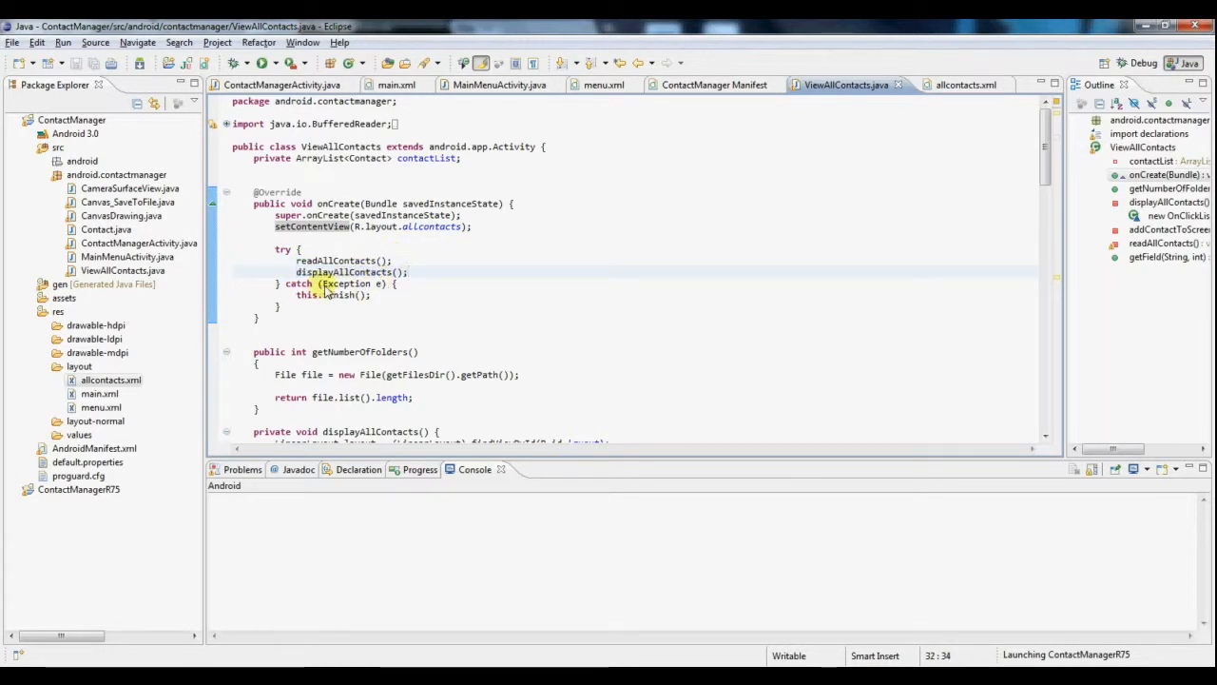
pyautogui.doubleClick(327, 294)
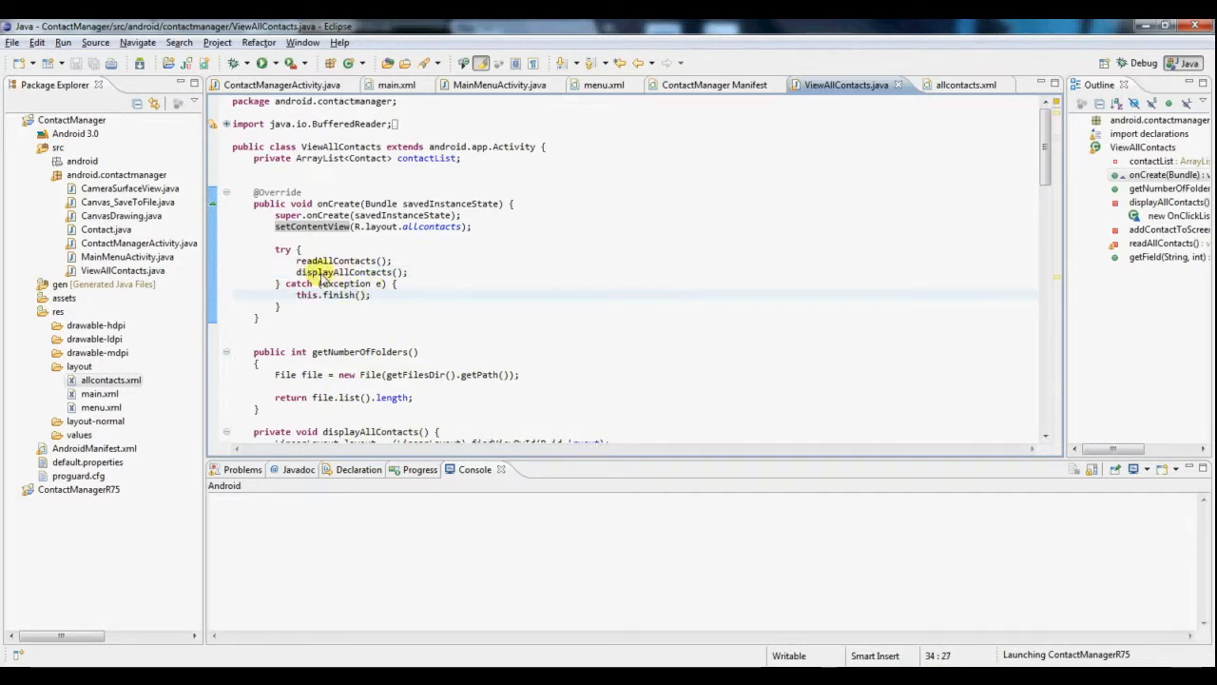
pyautogui.scroll(-3)
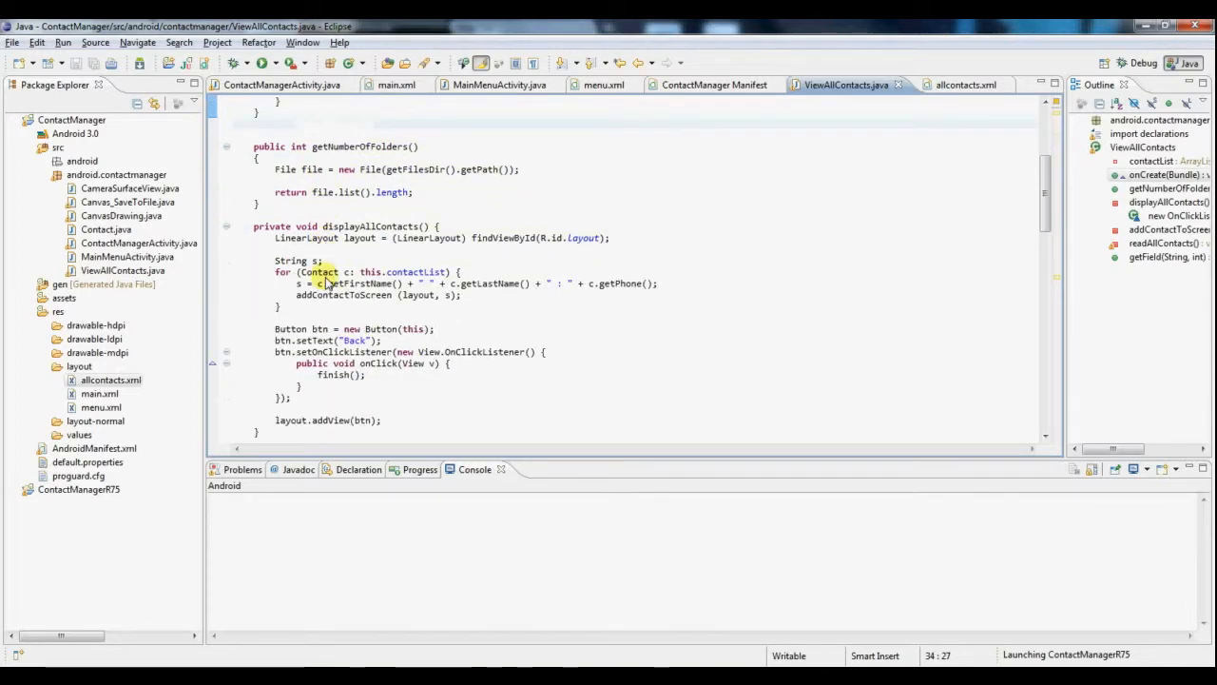
pyautogui.scroll(-3)
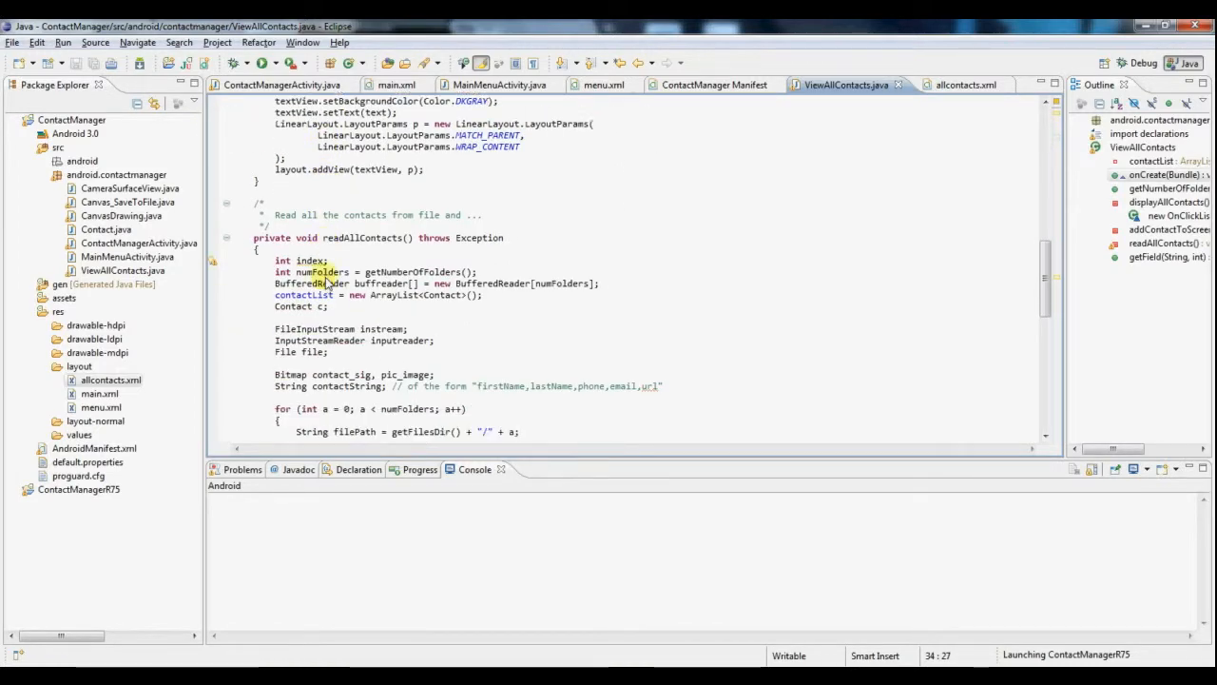
pyautogui.scroll(-3)
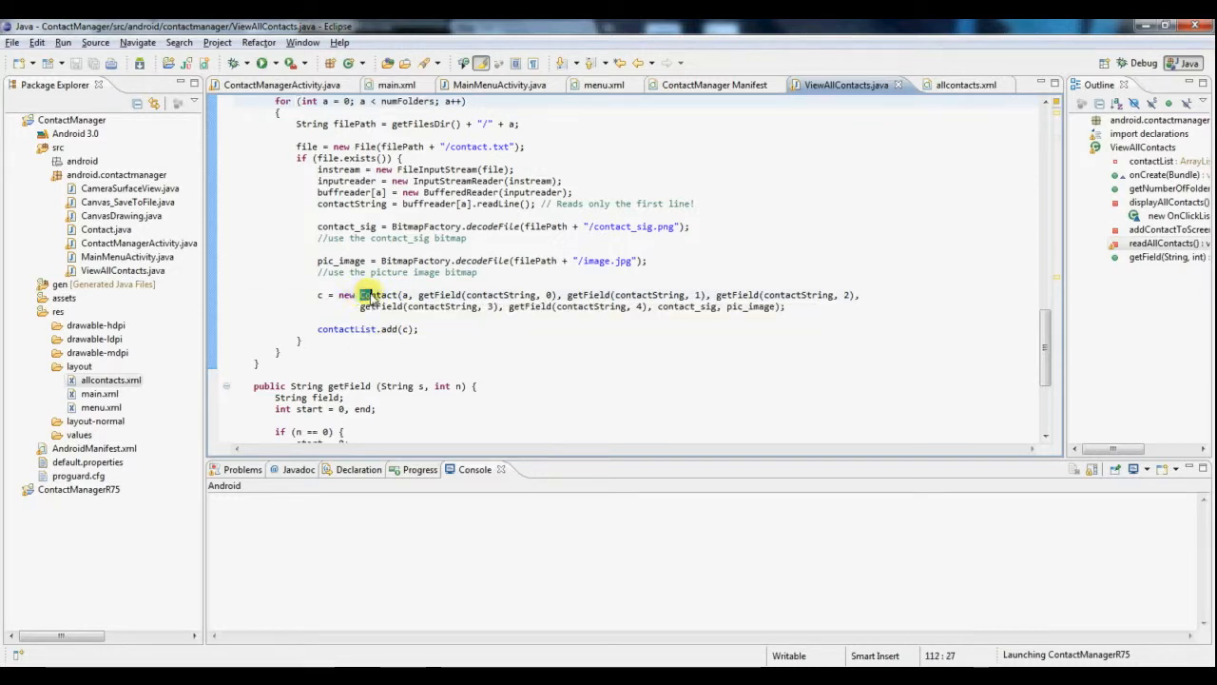
# Step: Inspect the new Contact(...) call and its signature argument, then open Contact.java
pyautogui.doubleClick(379, 295)
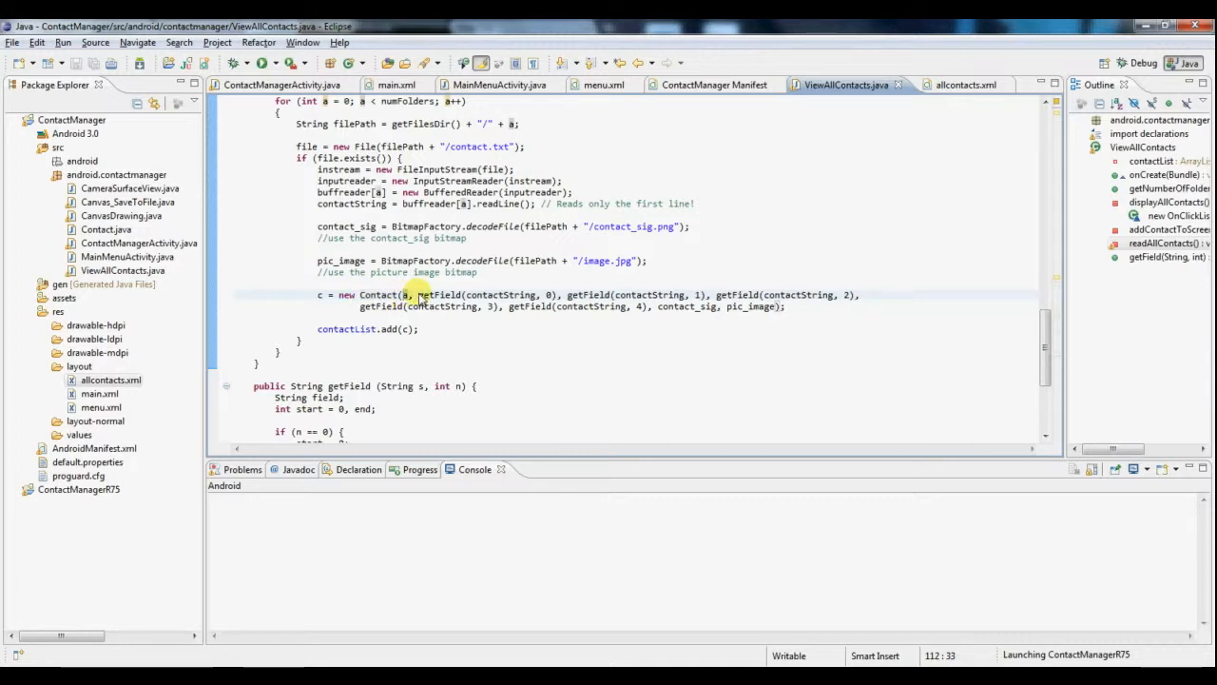
pyautogui.moveTo(537, 295)
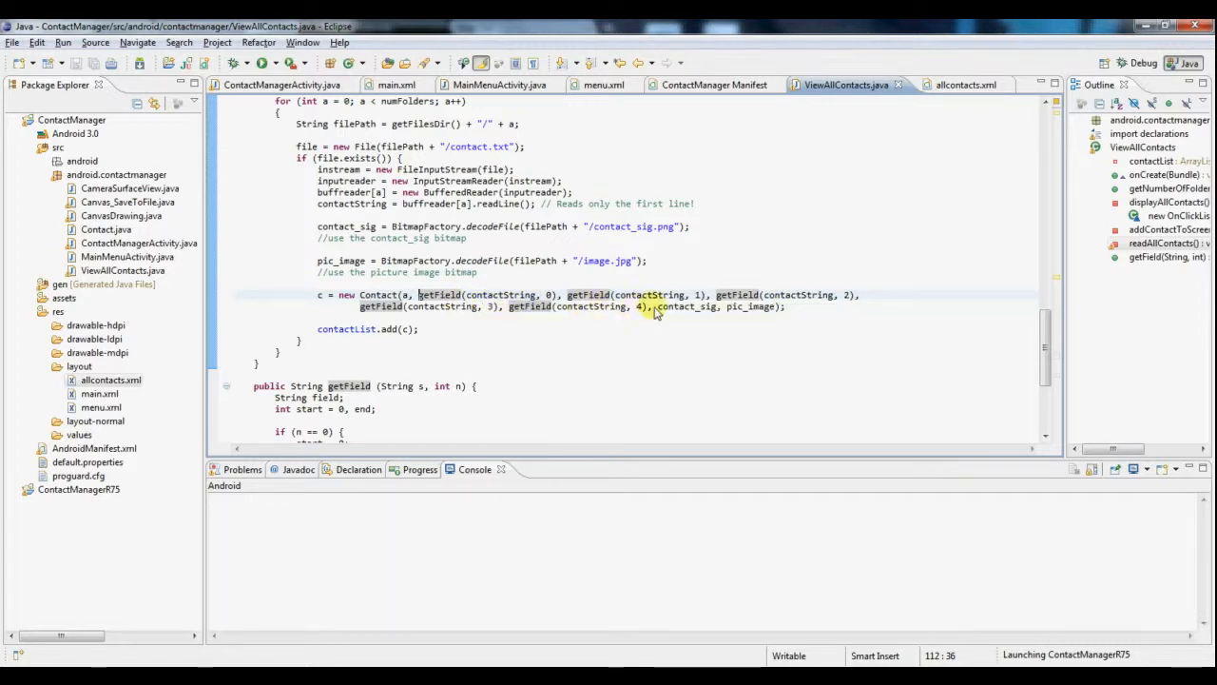
pyautogui.doubleClick(734, 306)
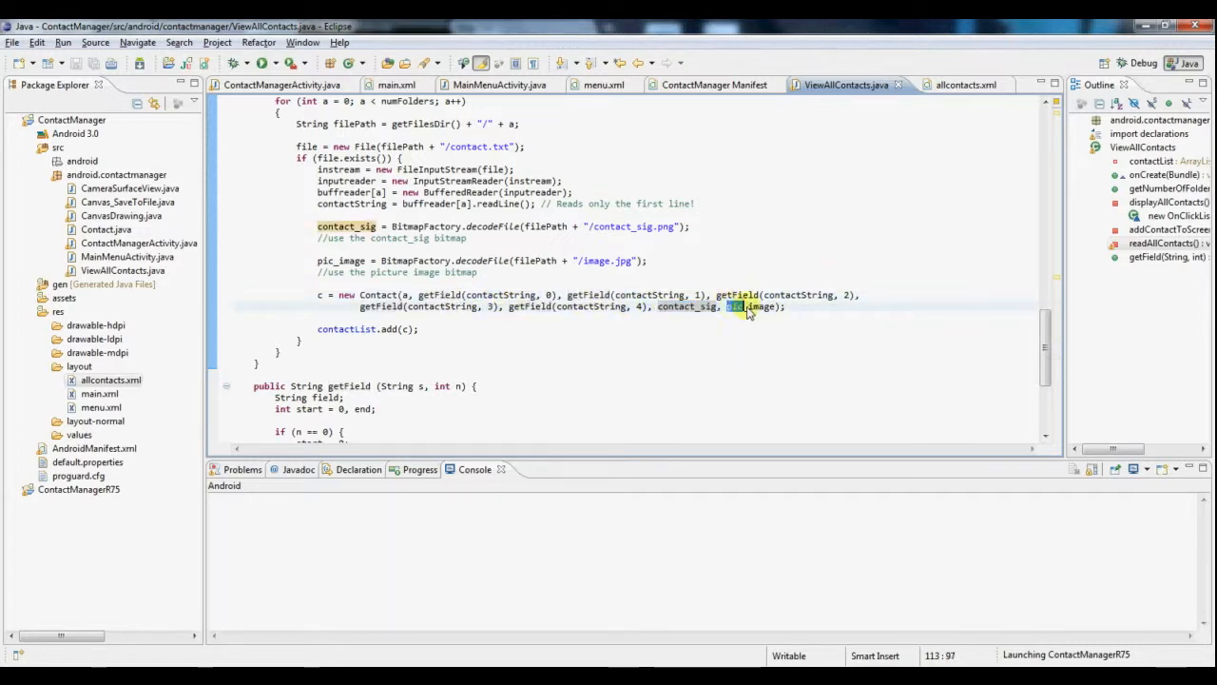
pyautogui.moveTo(757, 306)
pyautogui.write('pic_')
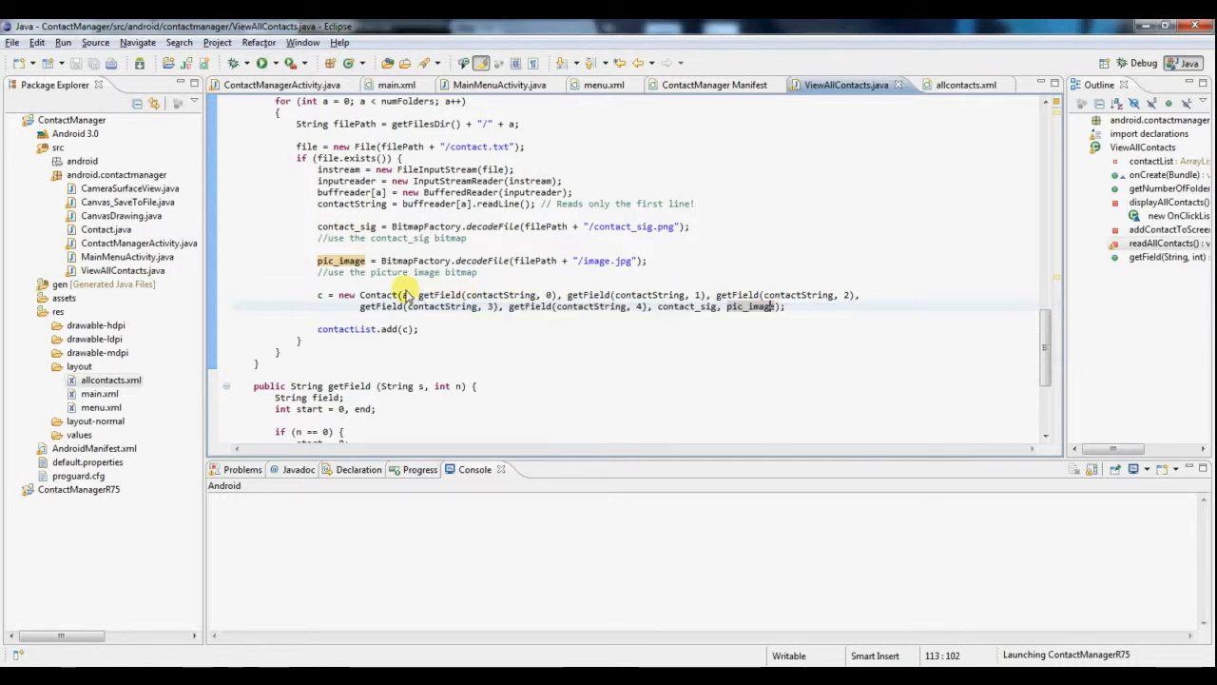
pyautogui.click(107, 229)
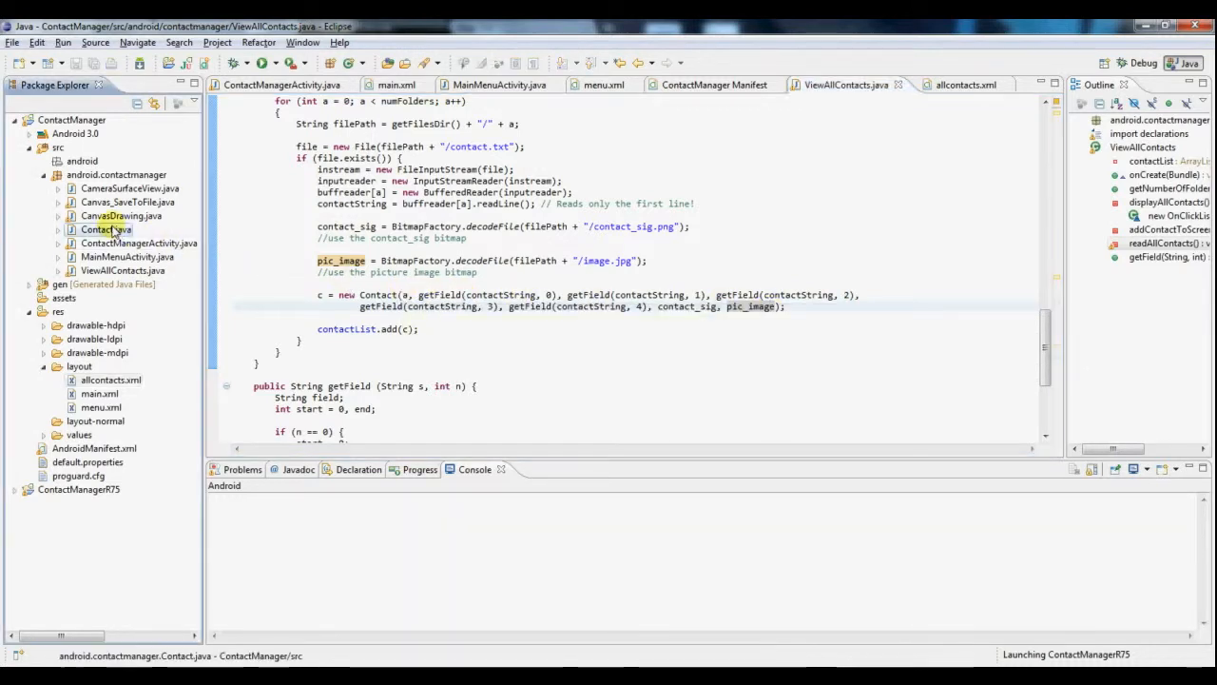
pyautogui.doubleClick(106, 228)
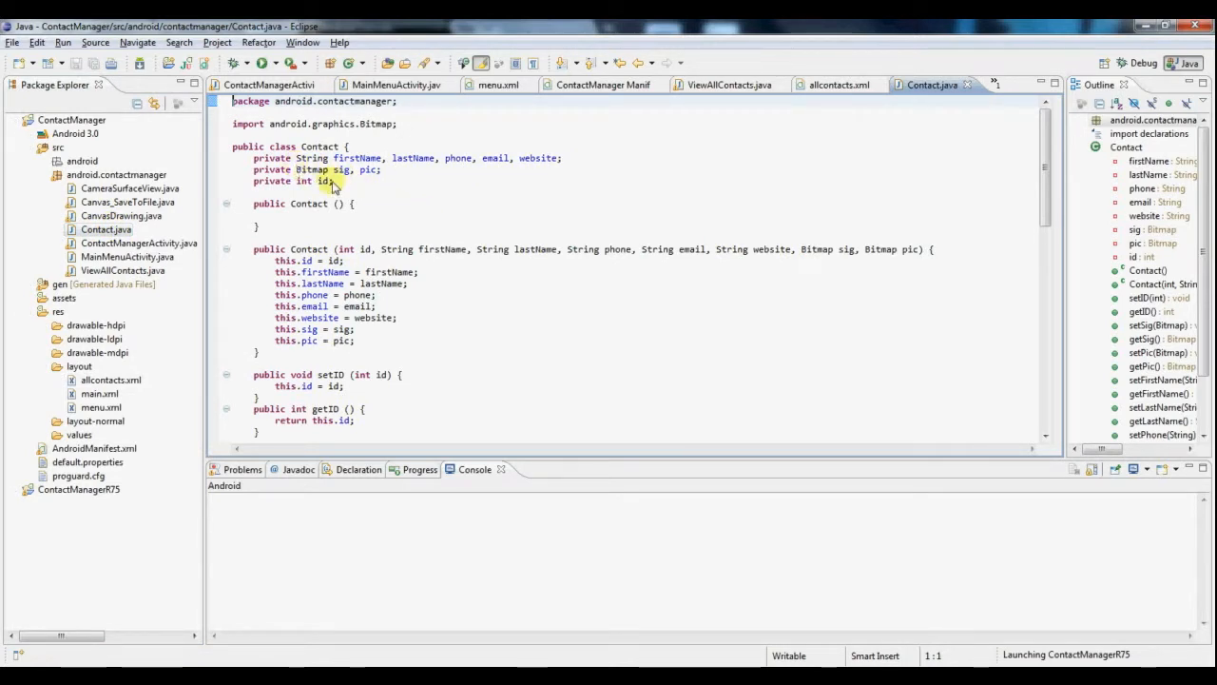
# Step: Scroll through Contact.java's getters and setters, then return to ViewAllContacts.java
pyautogui.scroll(-3)
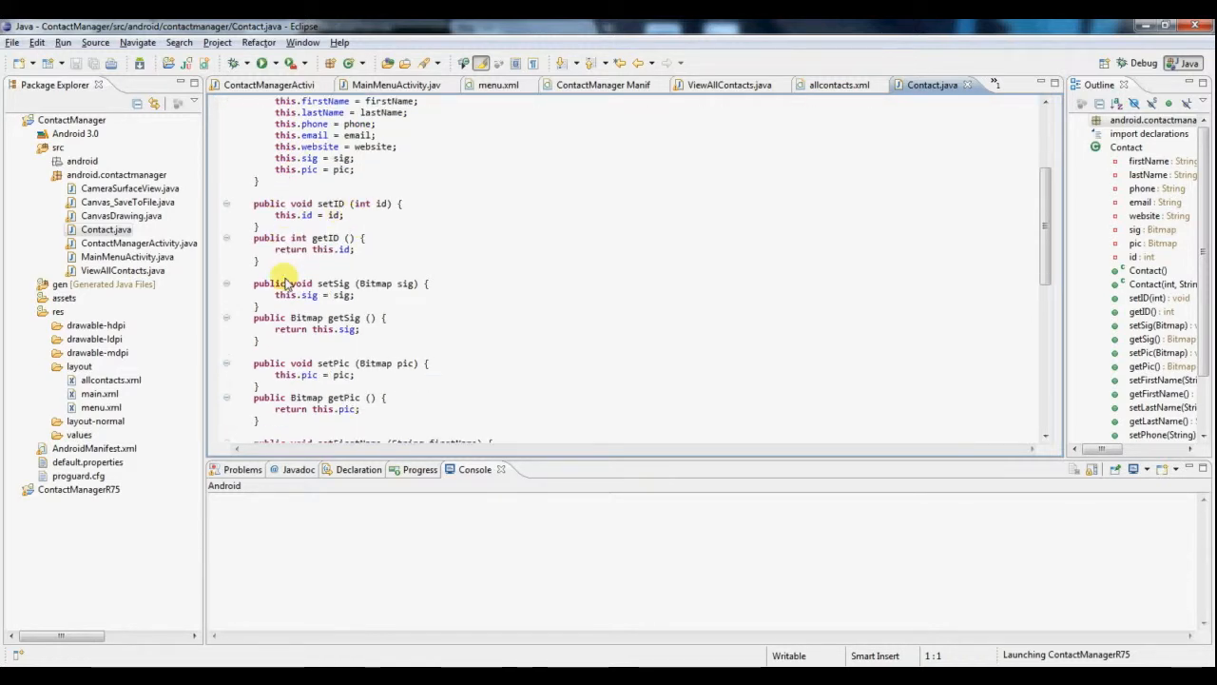
pyautogui.scroll(-3)
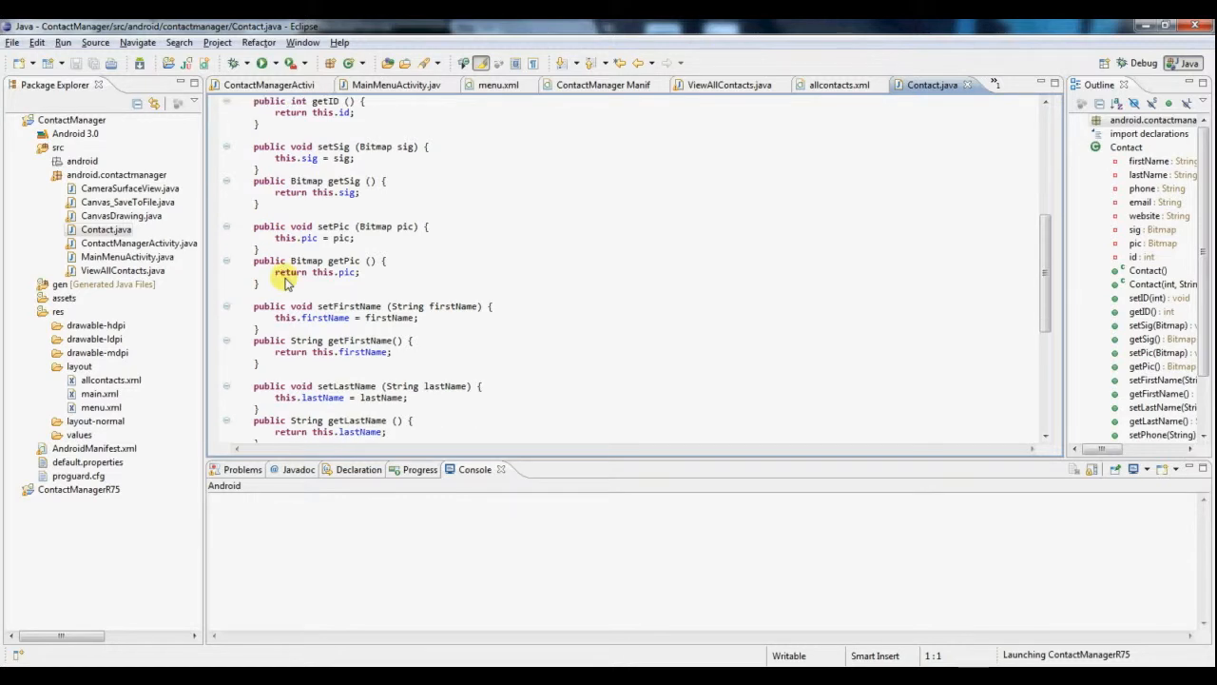
pyautogui.scroll(-3)
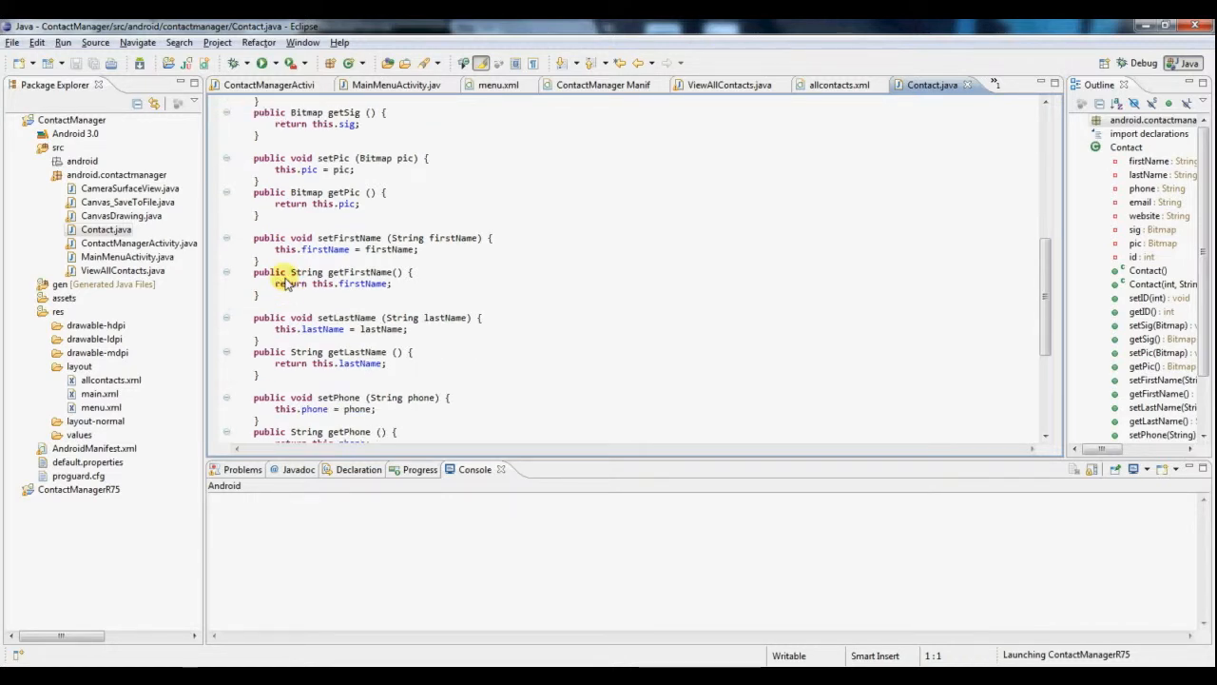
pyautogui.scroll(-3)
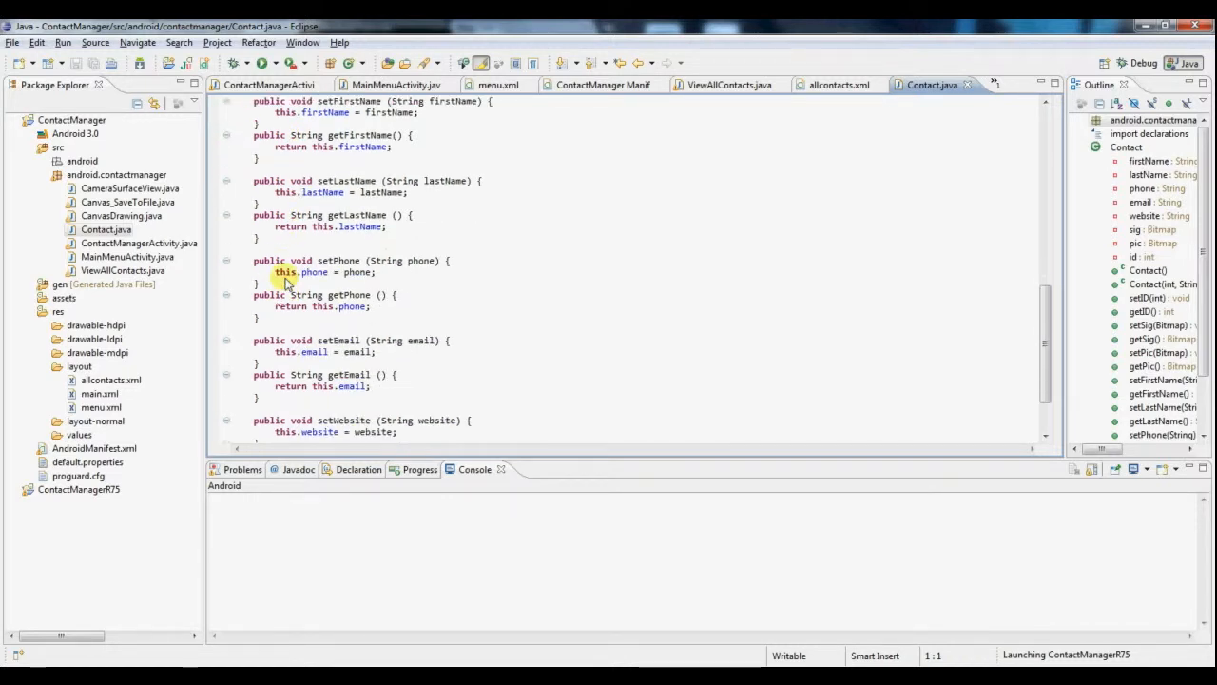
pyautogui.scroll(-3)
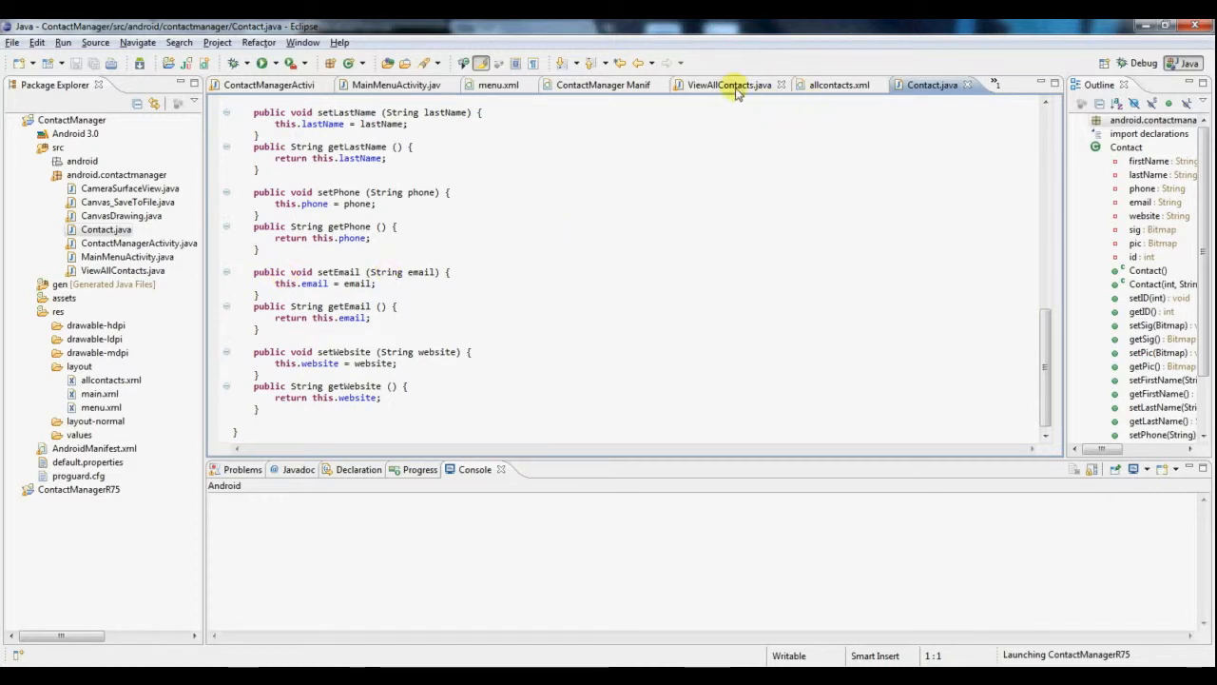
pyautogui.click(729, 83)
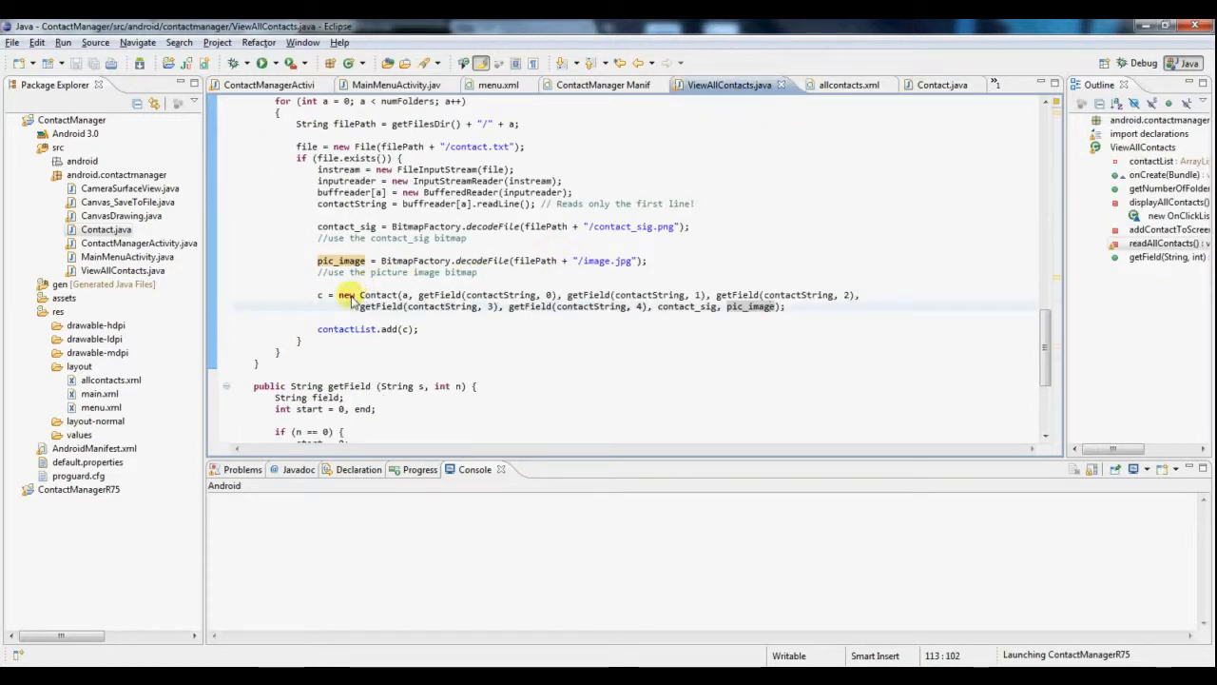
pyautogui.click(320, 327)
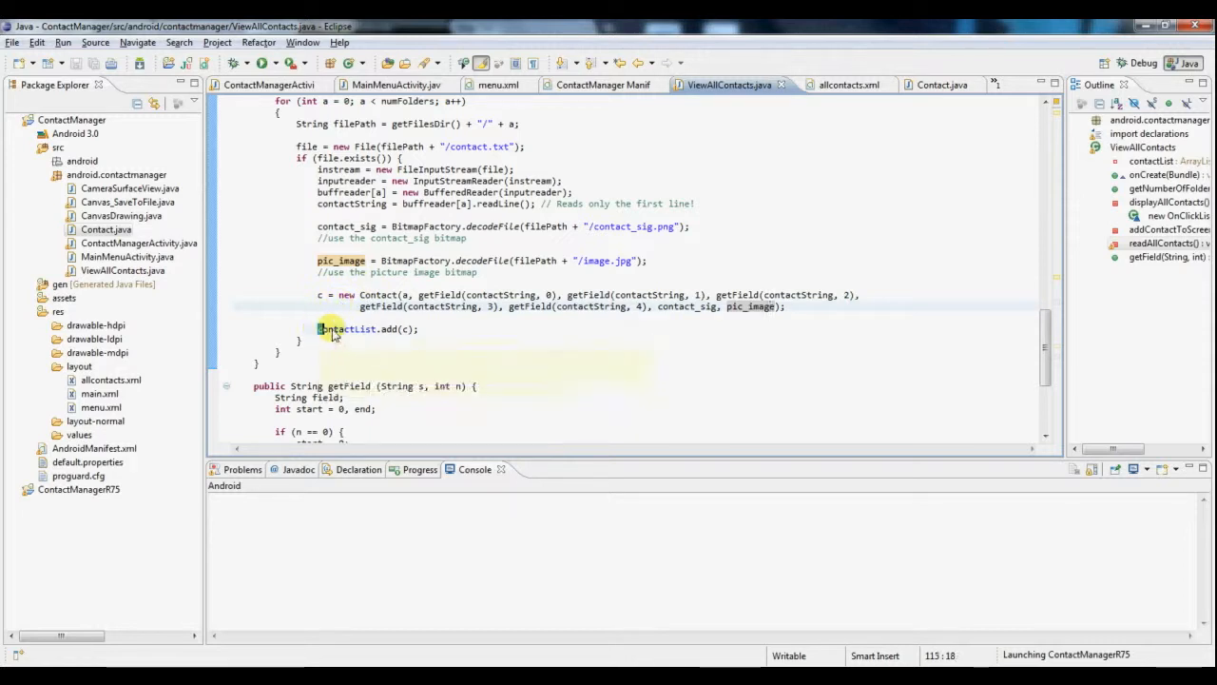
pyautogui.doubleClick(343, 329)
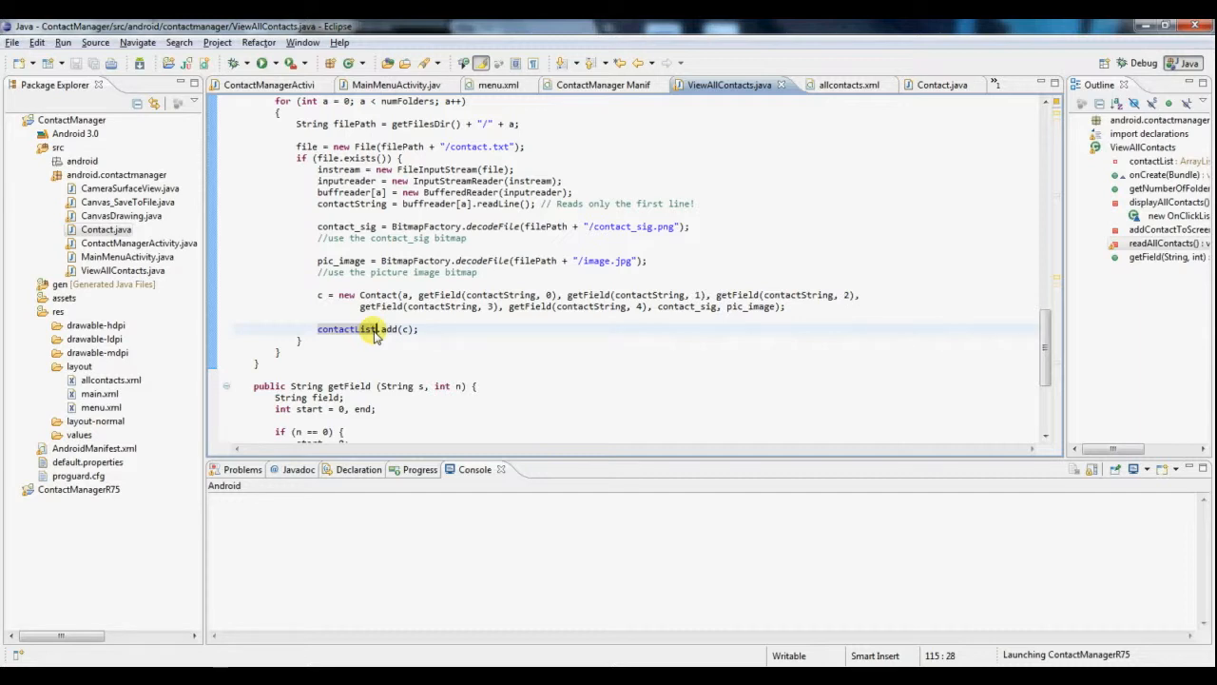
pyautogui.scroll(-3)
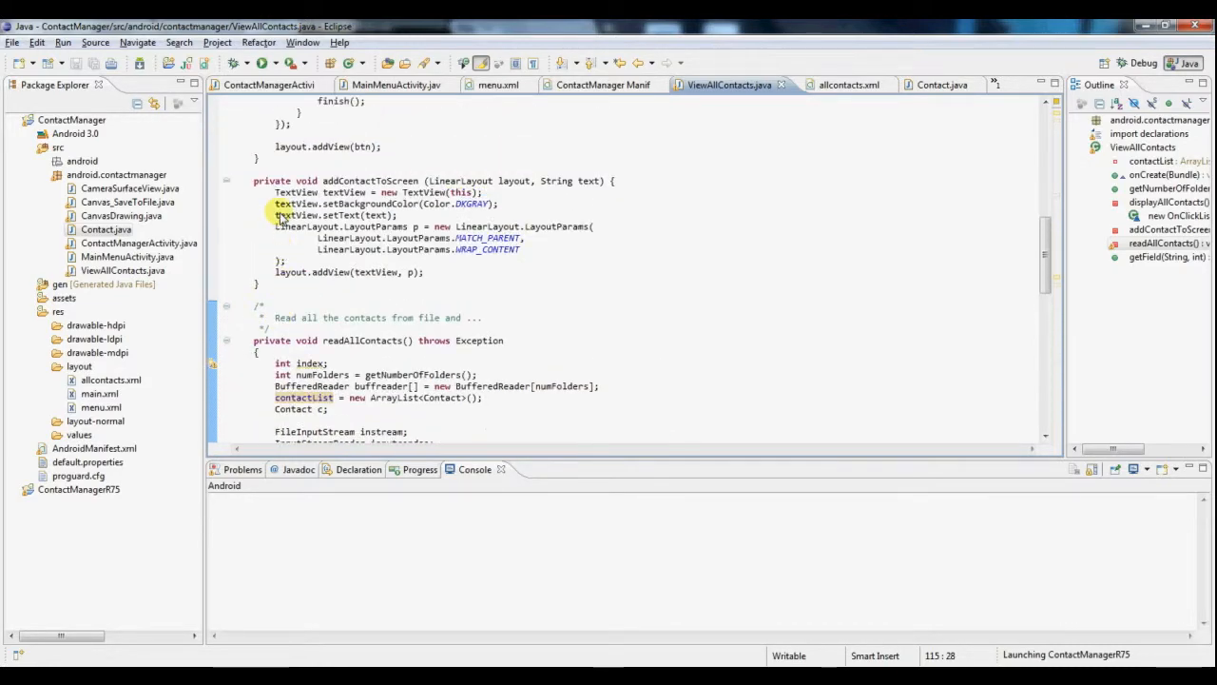
pyautogui.scroll(-3)
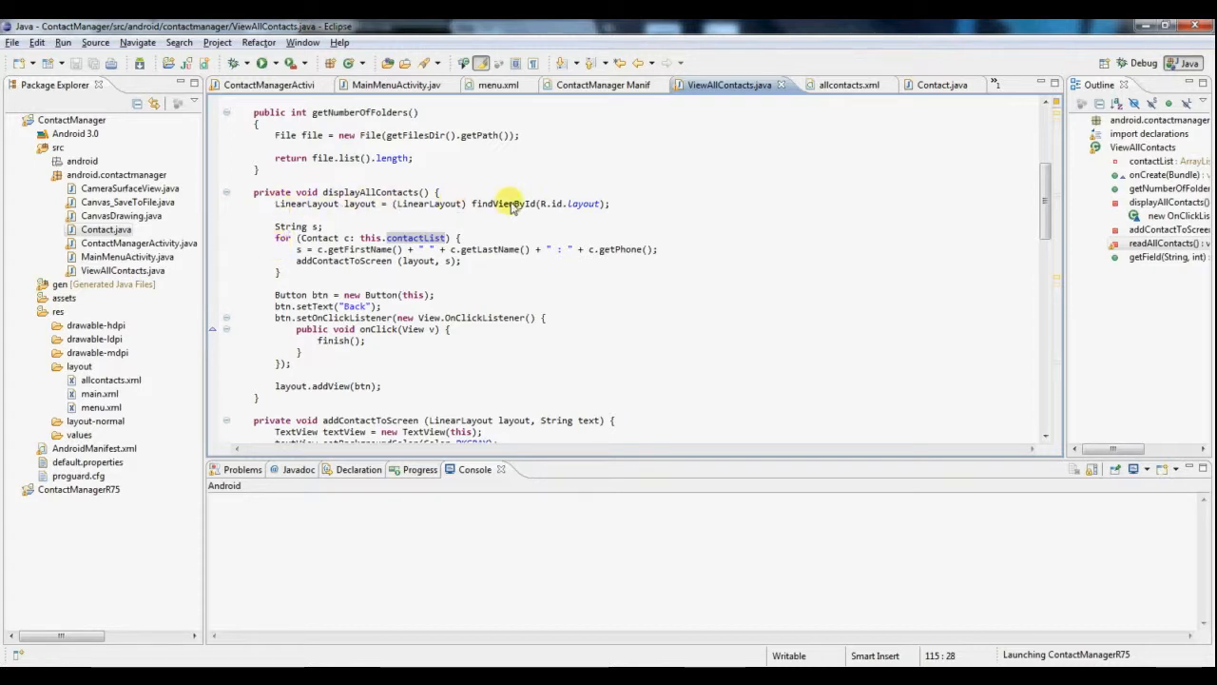
pyautogui.moveTo(521, 208)
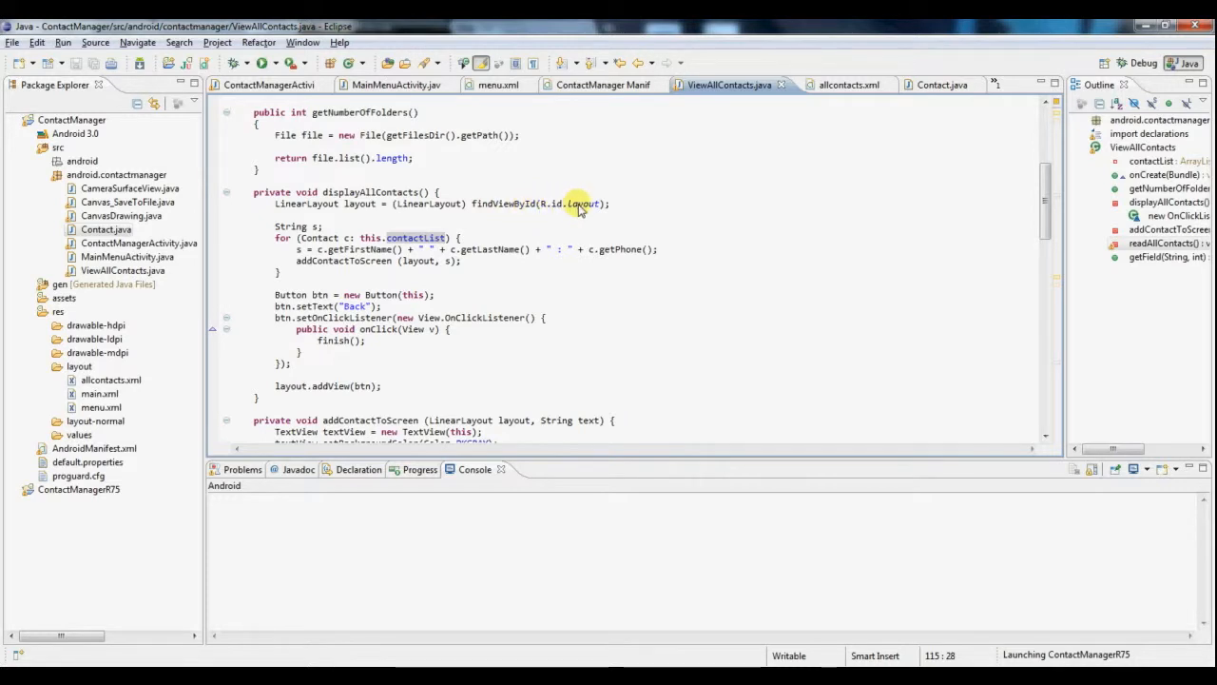
pyautogui.click(586, 204)
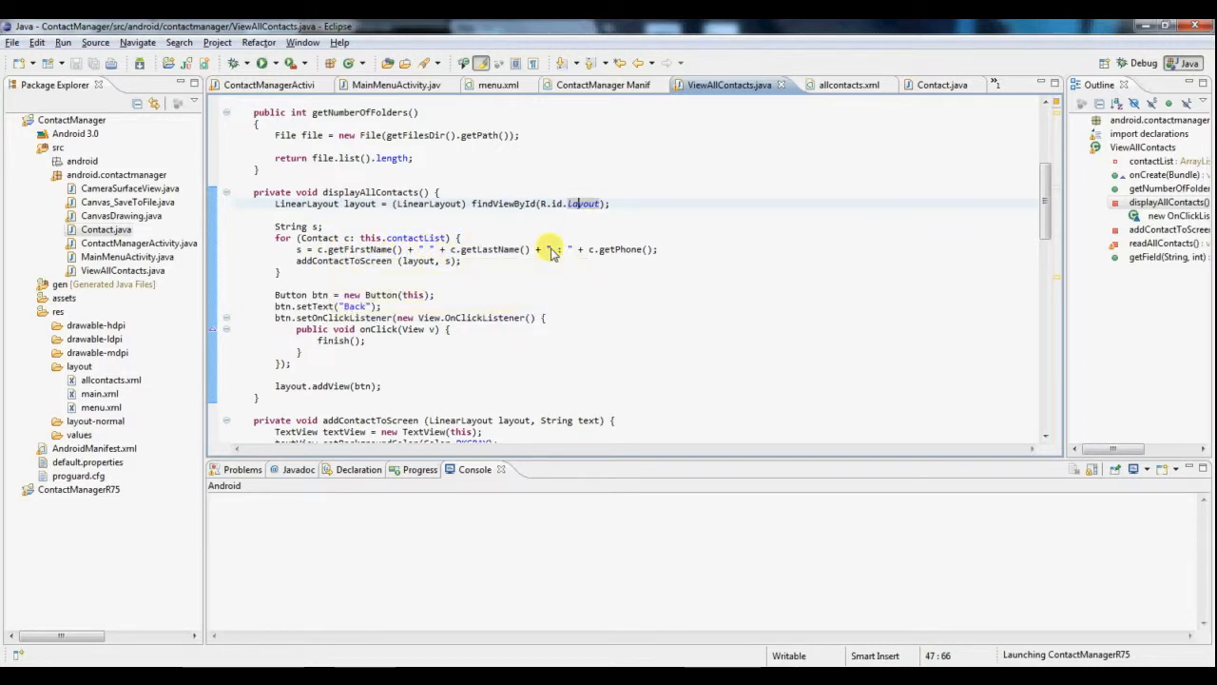
pyautogui.moveTo(613, 250)
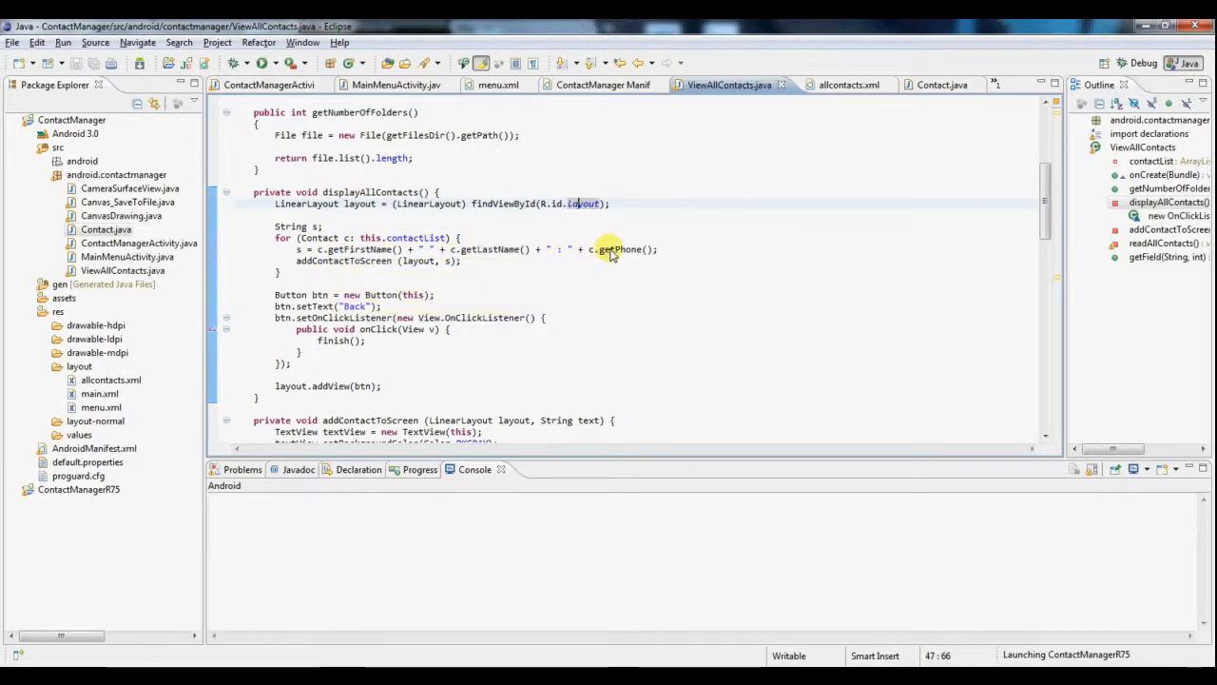
pyautogui.moveTo(609, 250)
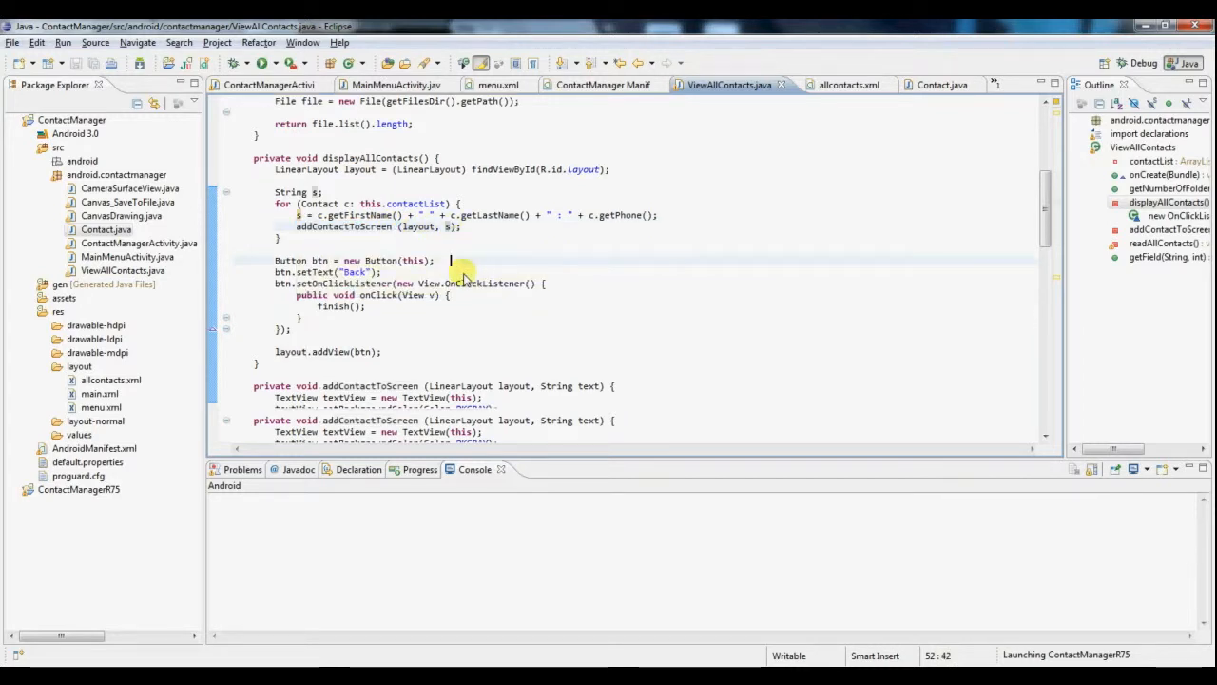
pyautogui.scroll(-3)
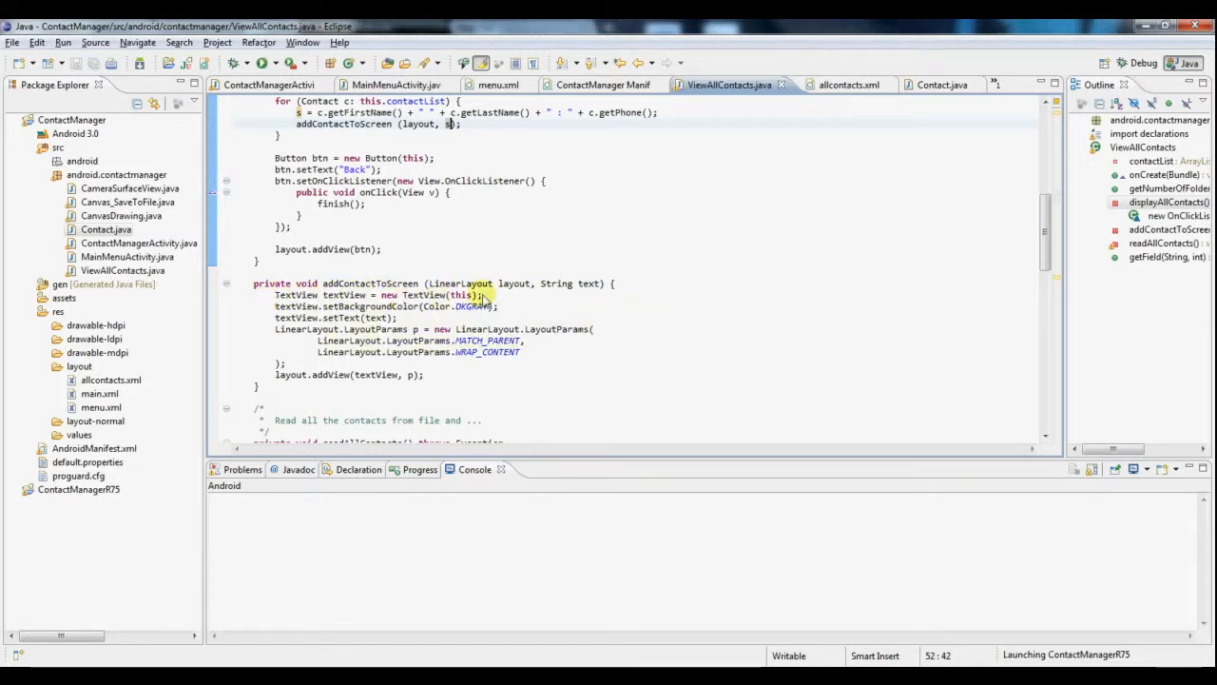
pyautogui.click(485, 306)
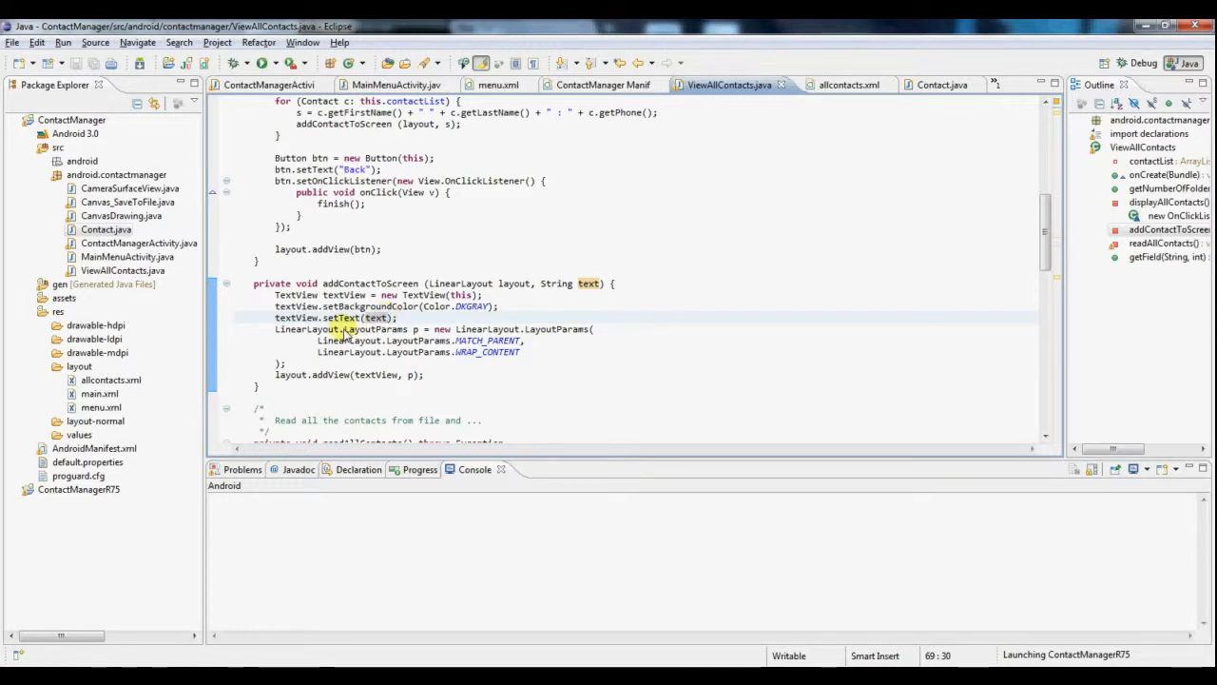
pyautogui.doubleClick(373, 329)
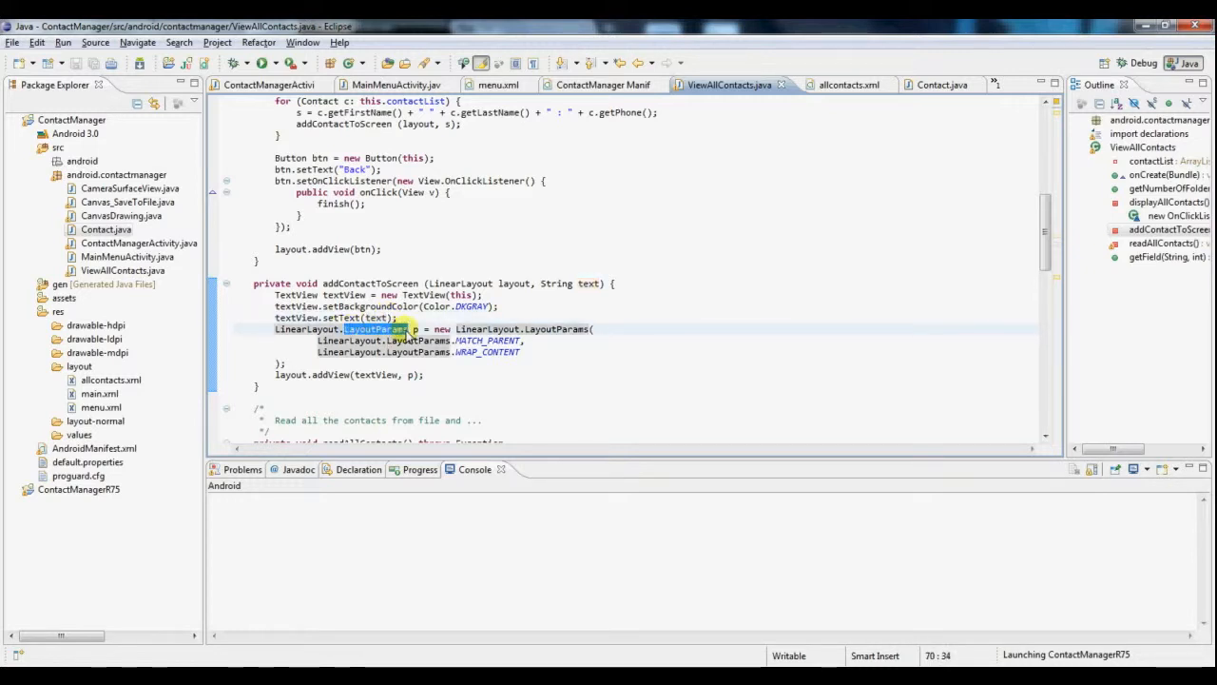
pyautogui.moveTo(441, 341)
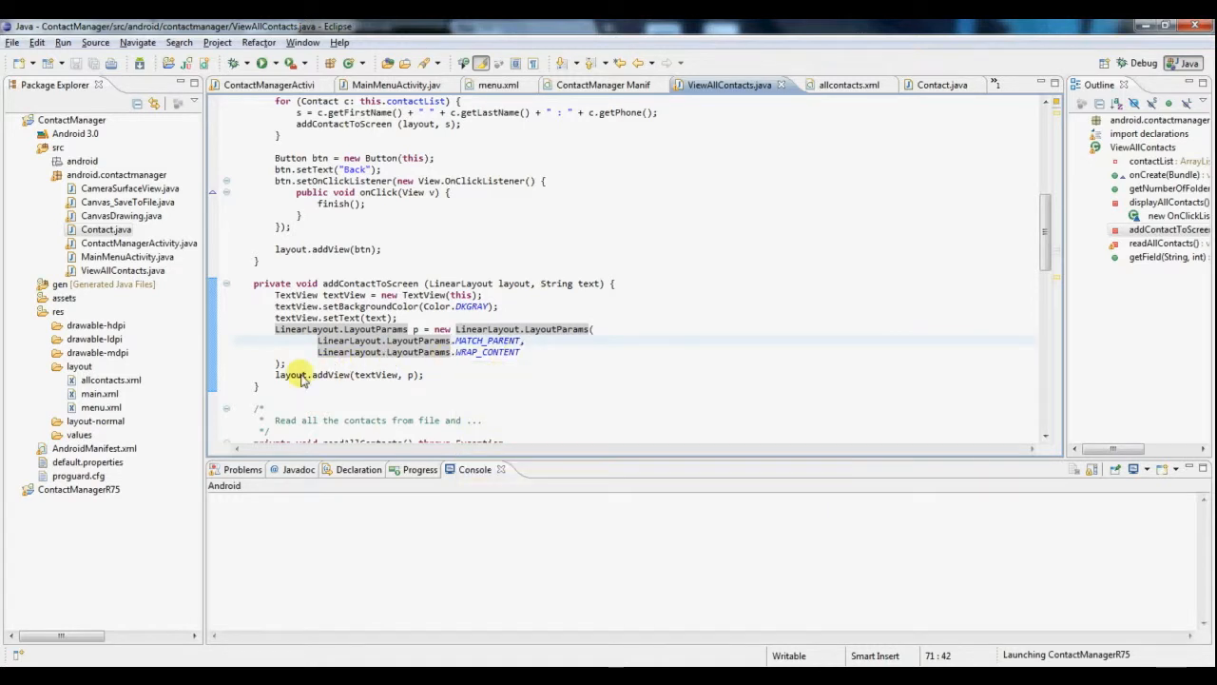
pyautogui.doubleClick(289, 373)
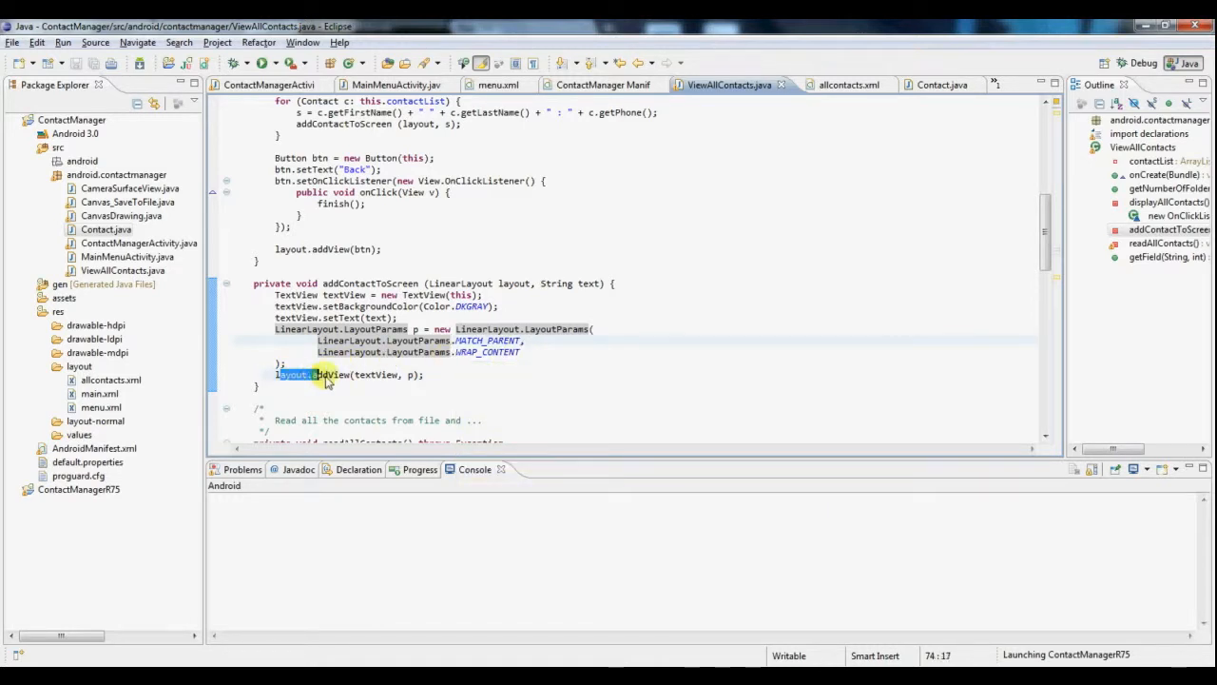
pyautogui.click(399, 373)
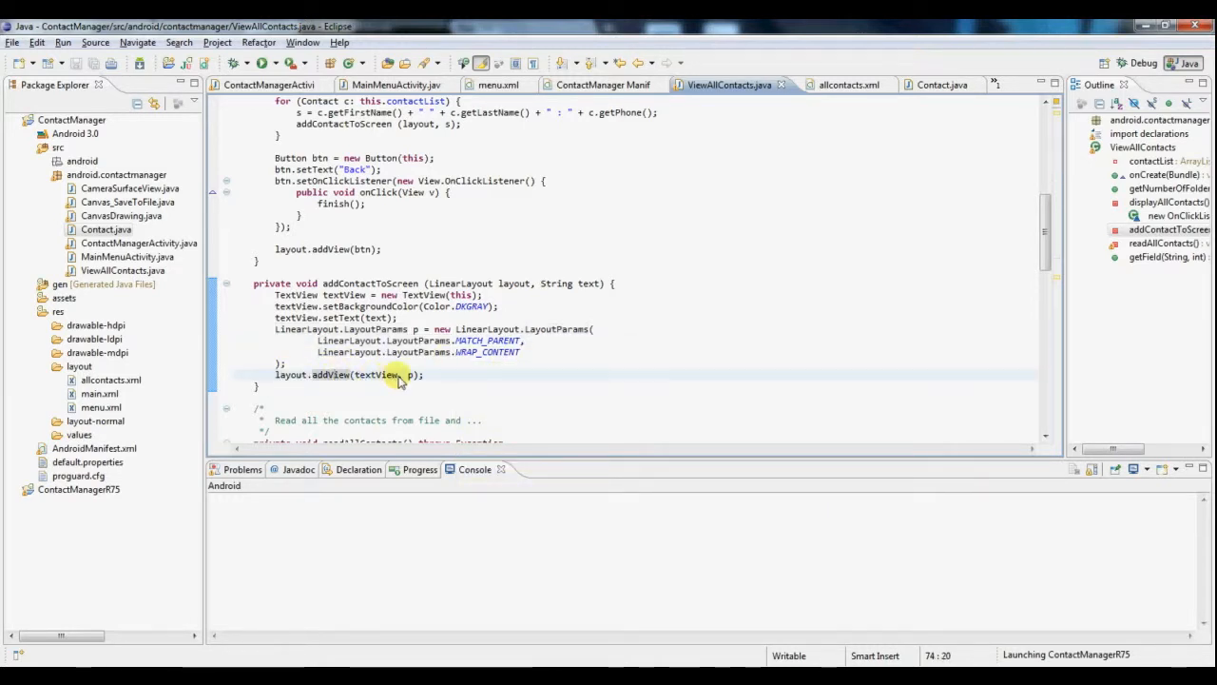